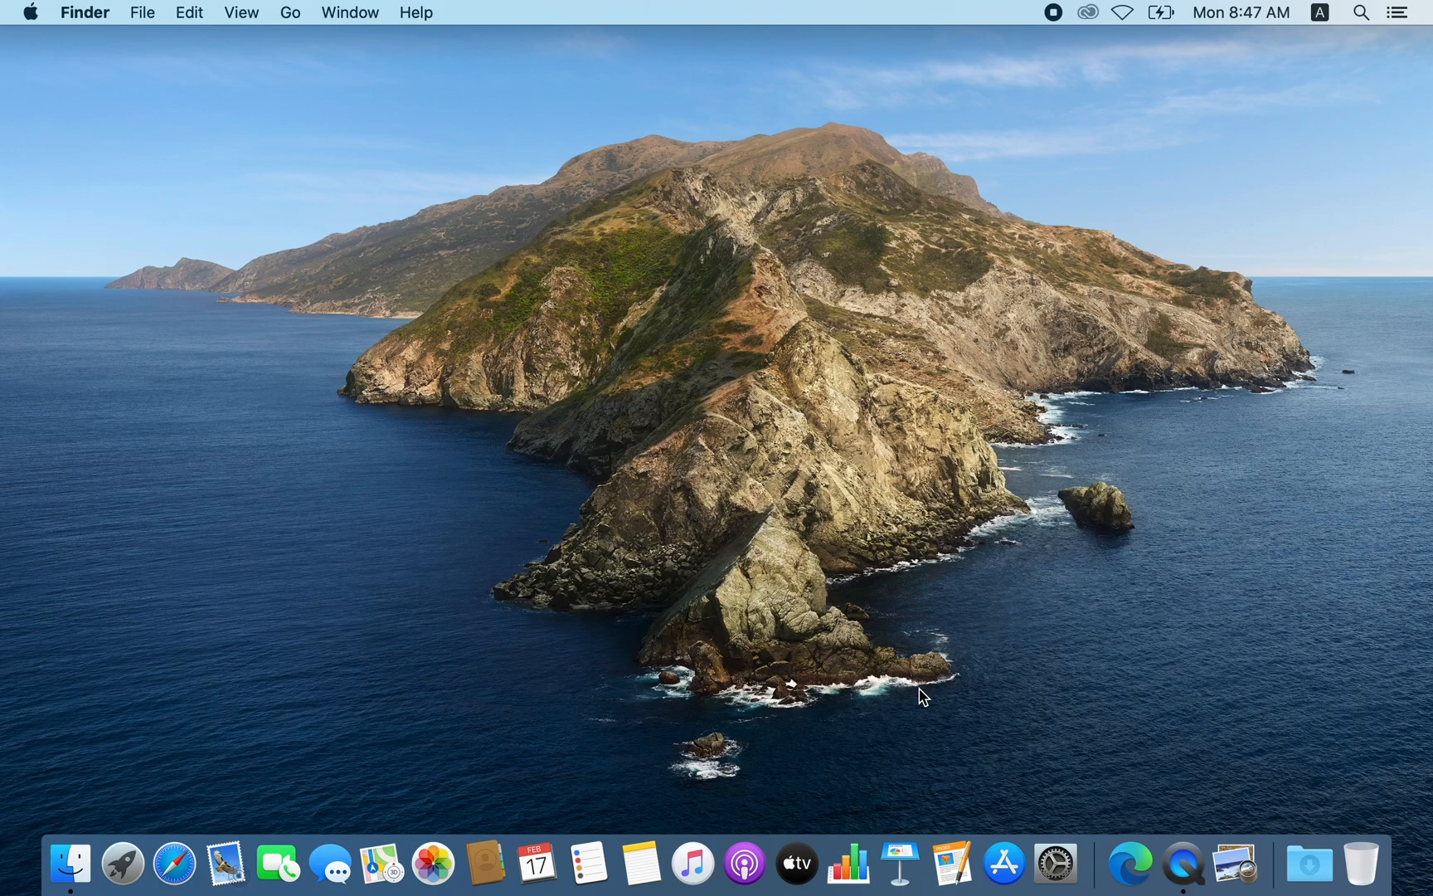
{"action": "mouse_move", "coordinate": [1130, 861]}
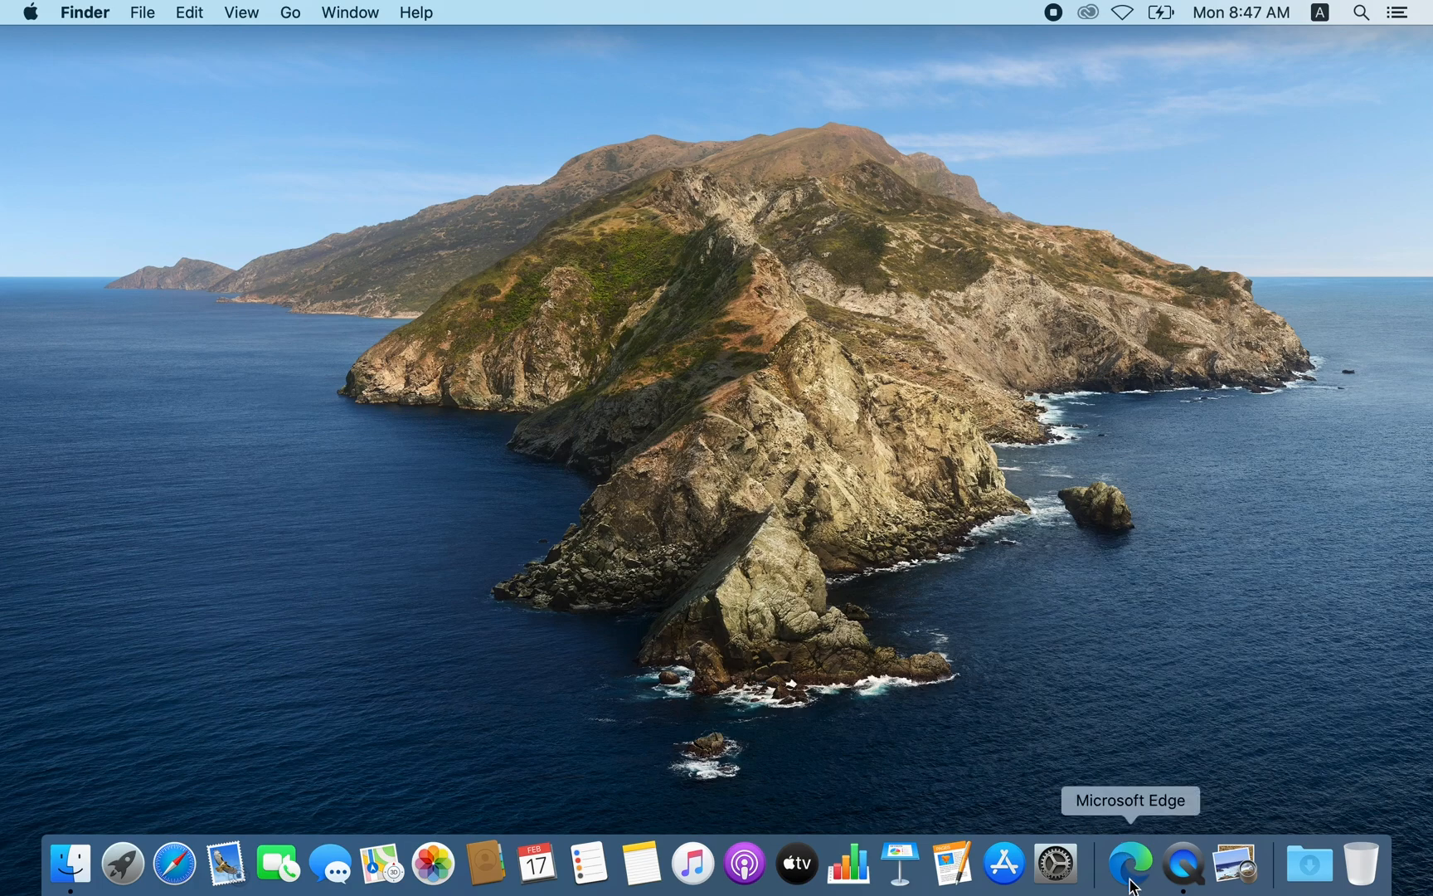
- Launch Microsoft Edge from the Dock and show the Profile 1 sign-in options
{"action": "left_click", "coordinate": [1129, 862]}
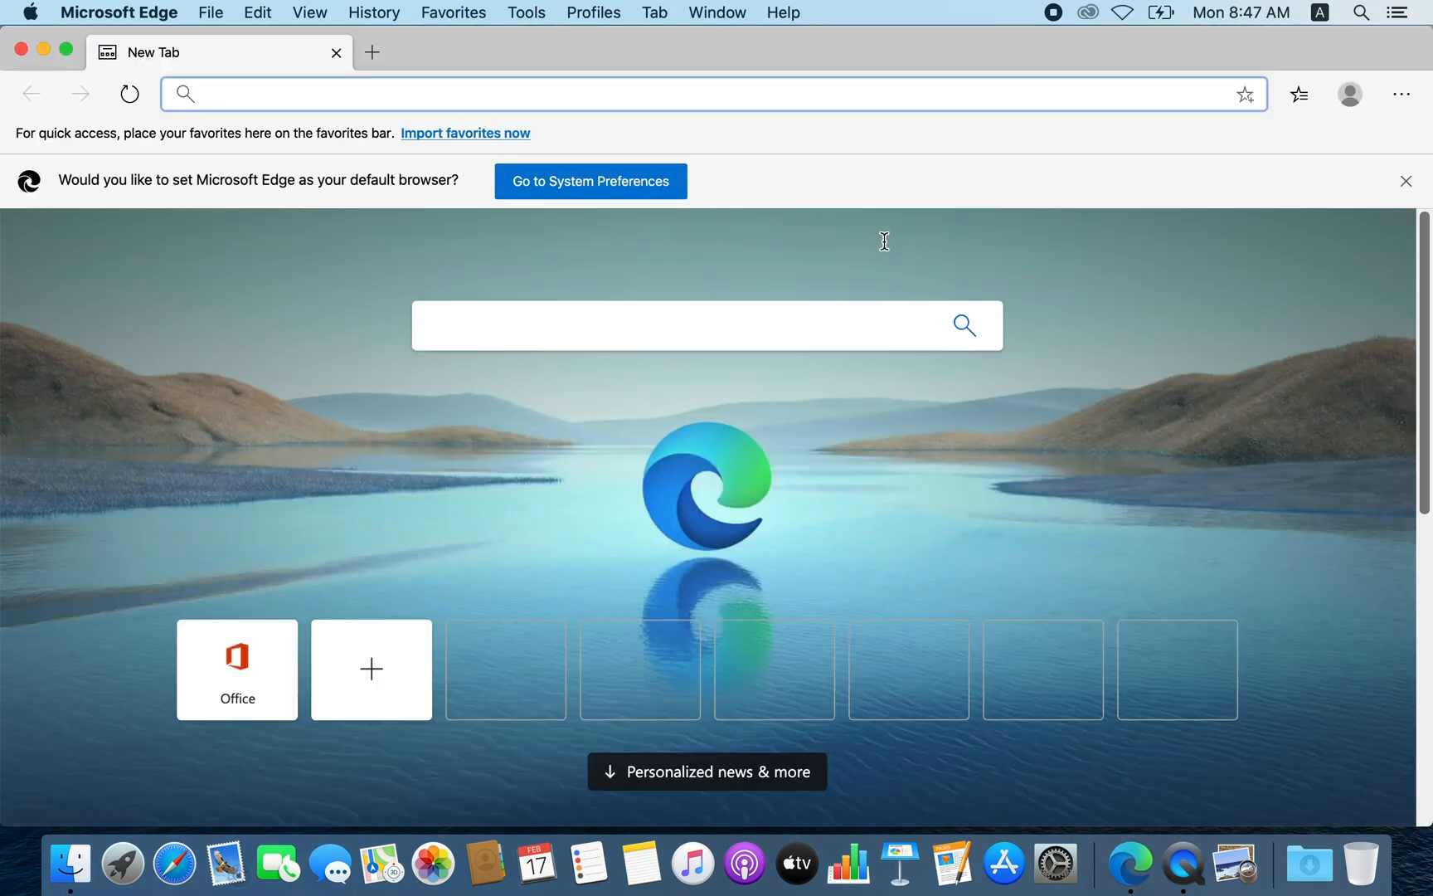
{"action": "left_click", "coordinate": [1348, 93]}
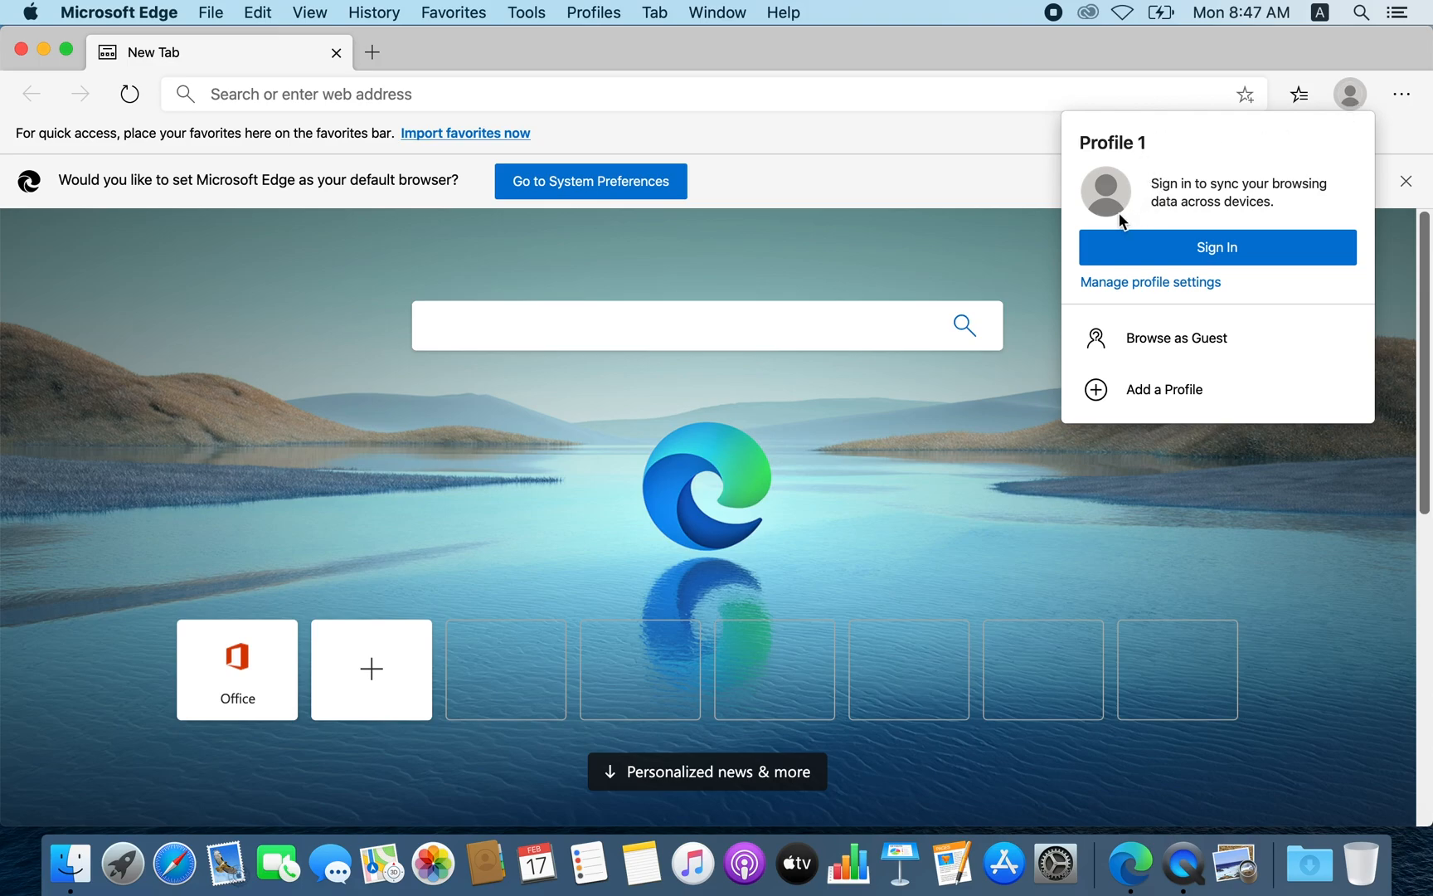
{"action": "mouse_move", "coordinate": [772, 204]}
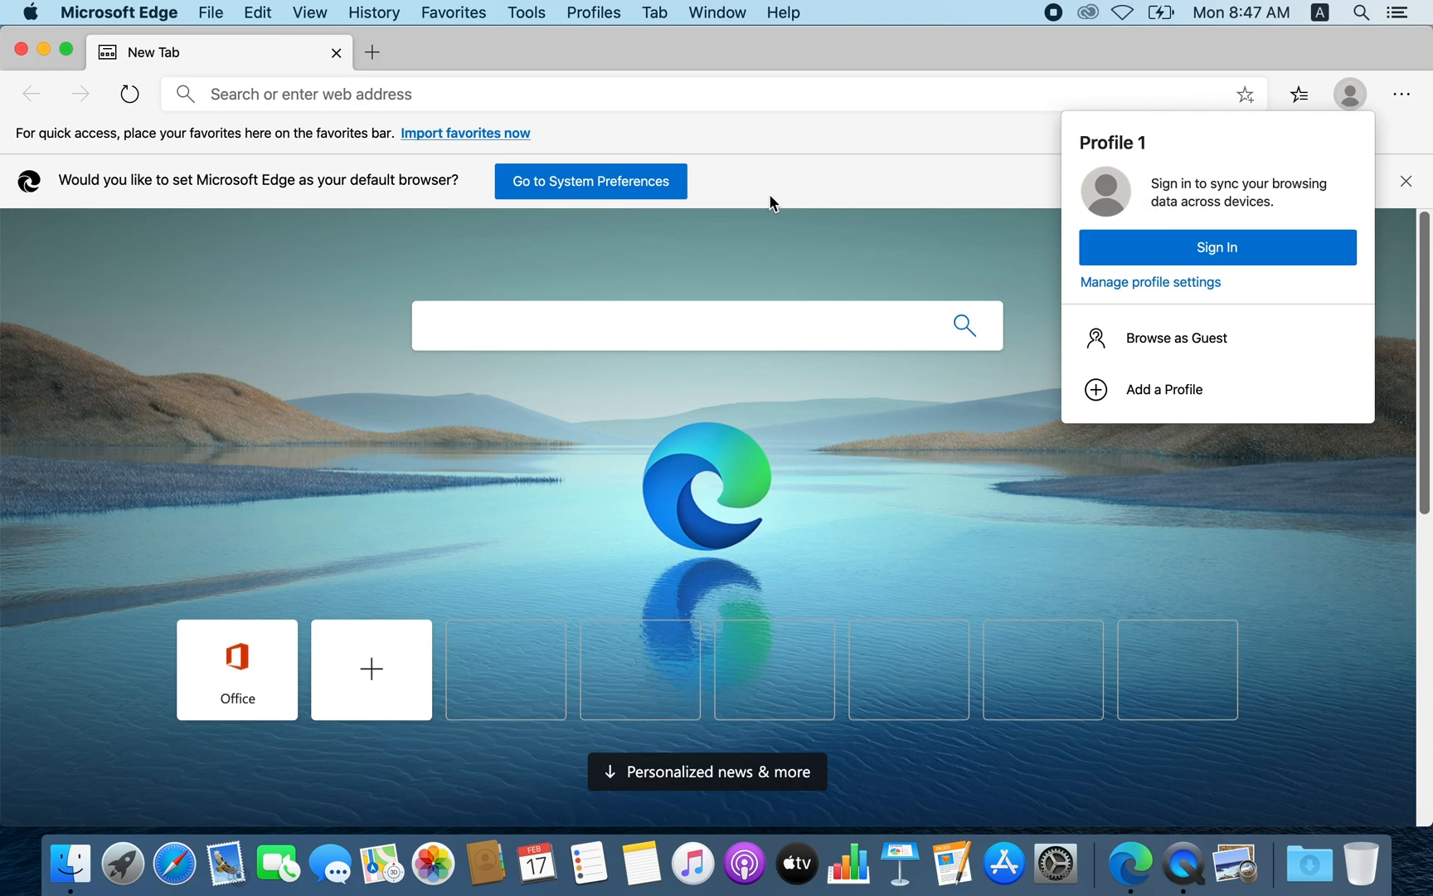
{"action": "mouse_move", "coordinate": [814, 235]}
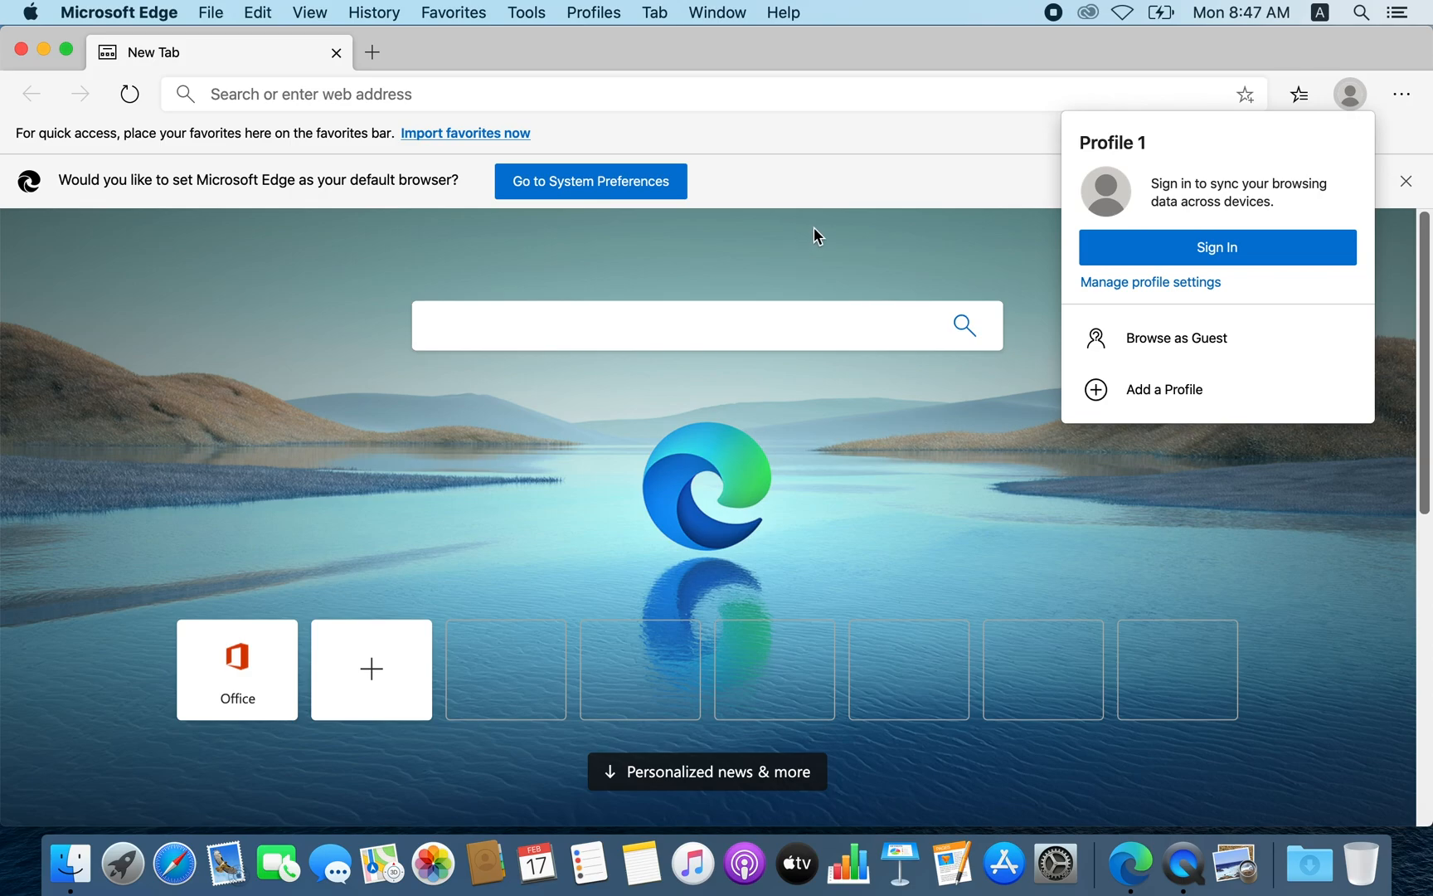
{"action": "mouse_move", "coordinate": [934, 58]}
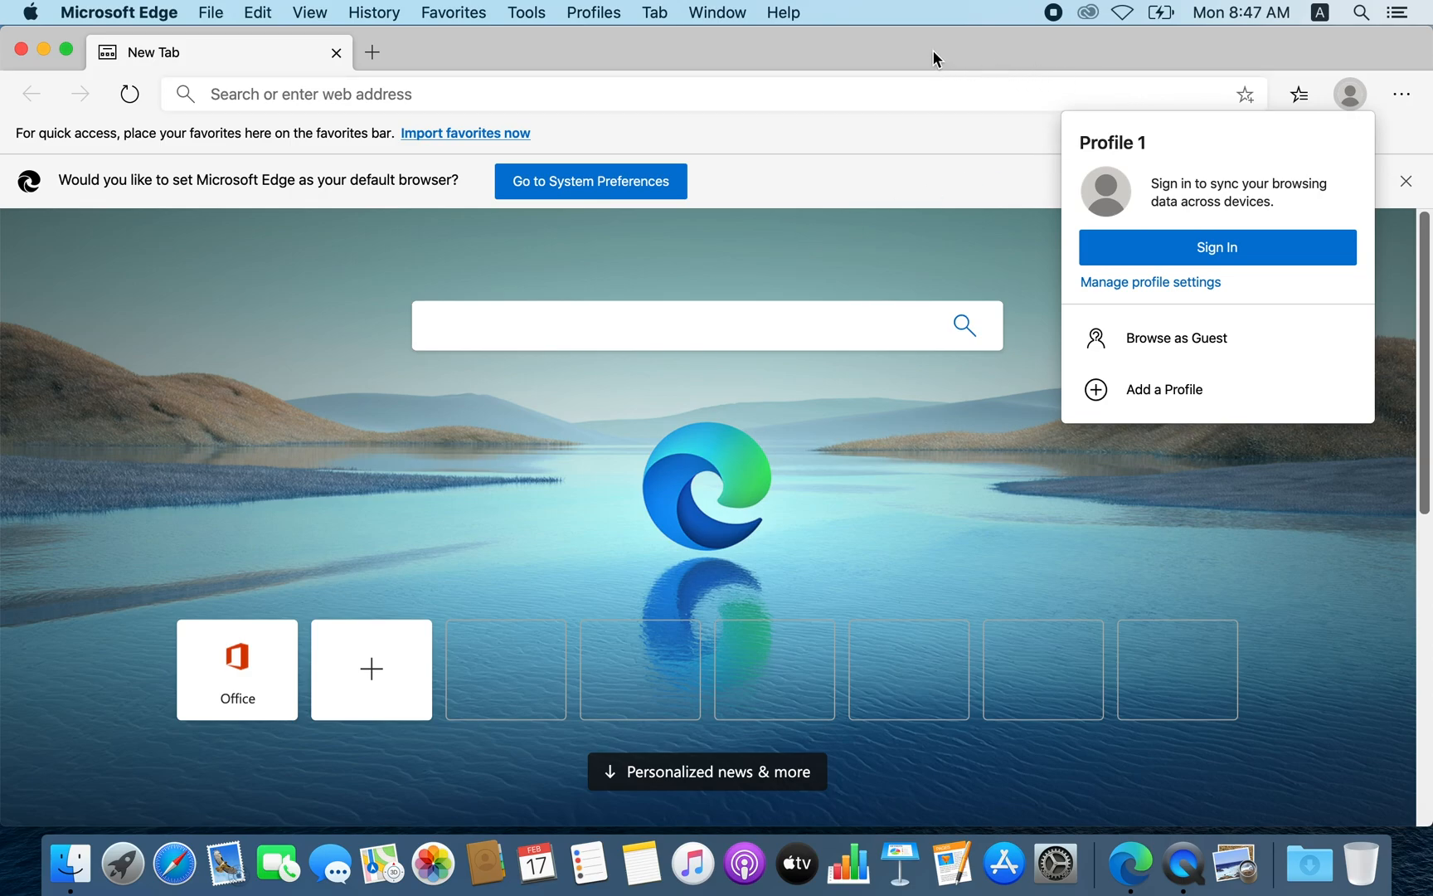
{"action": "mouse_move", "coordinate": [879, 108]}
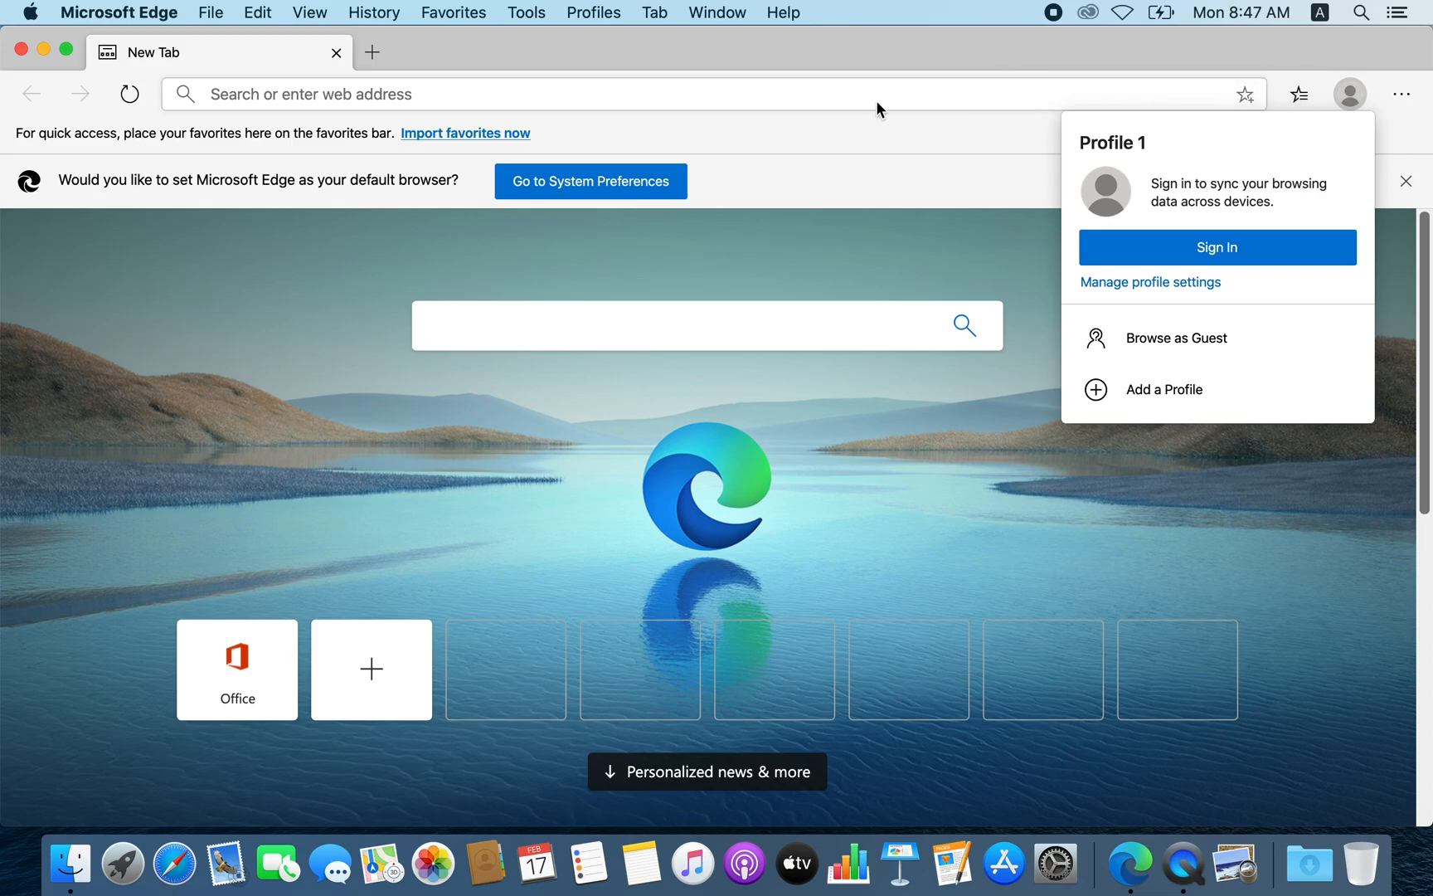
- Go to Extensions from the Settings and more menu
{"action": "left_click", "coordinate": [1400, 93]}
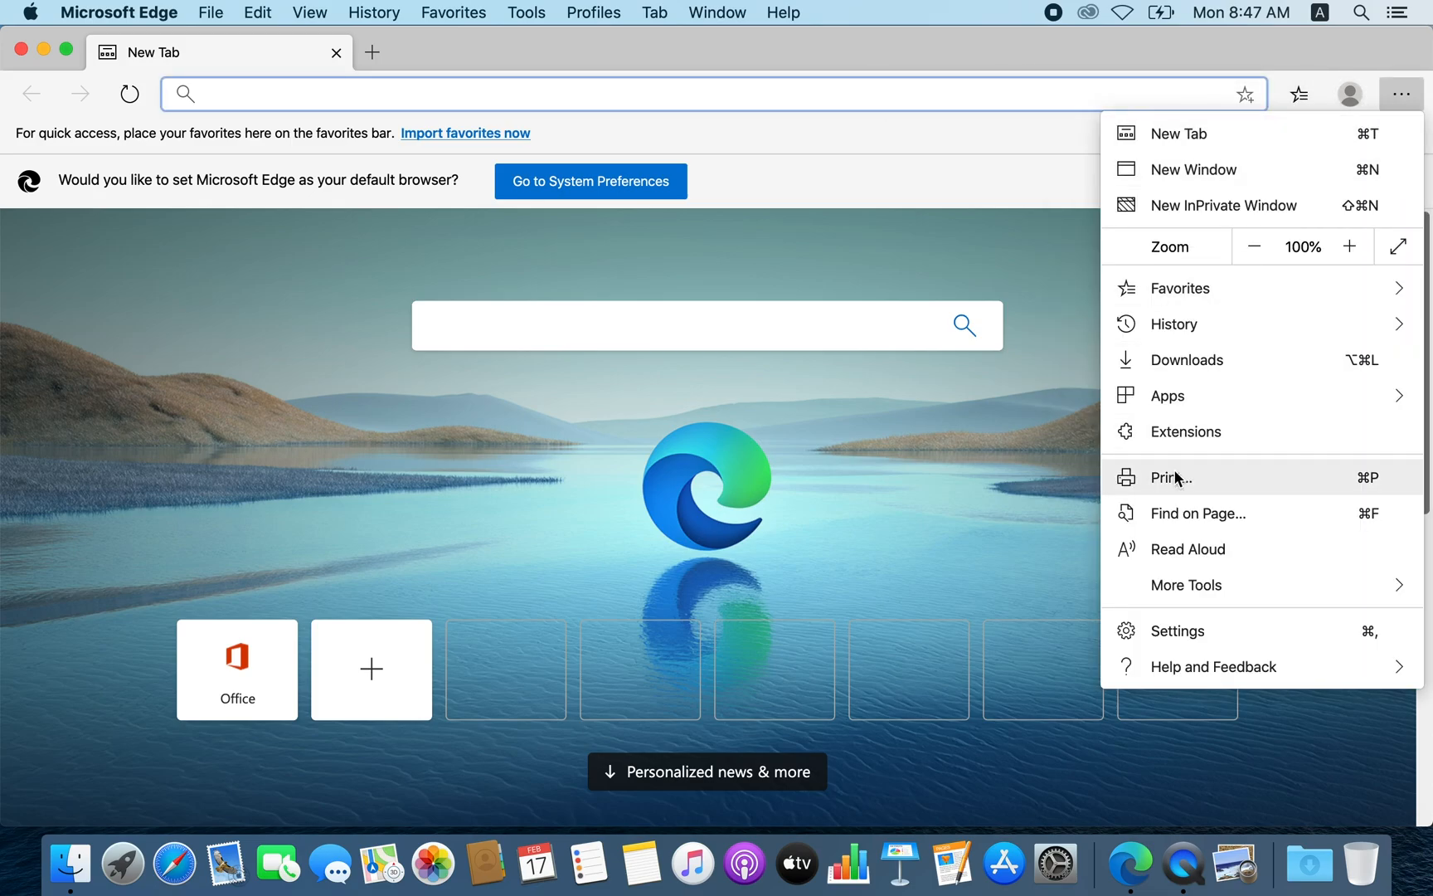
{"action": "mouse_move", "coordinate": [1189, 431]}
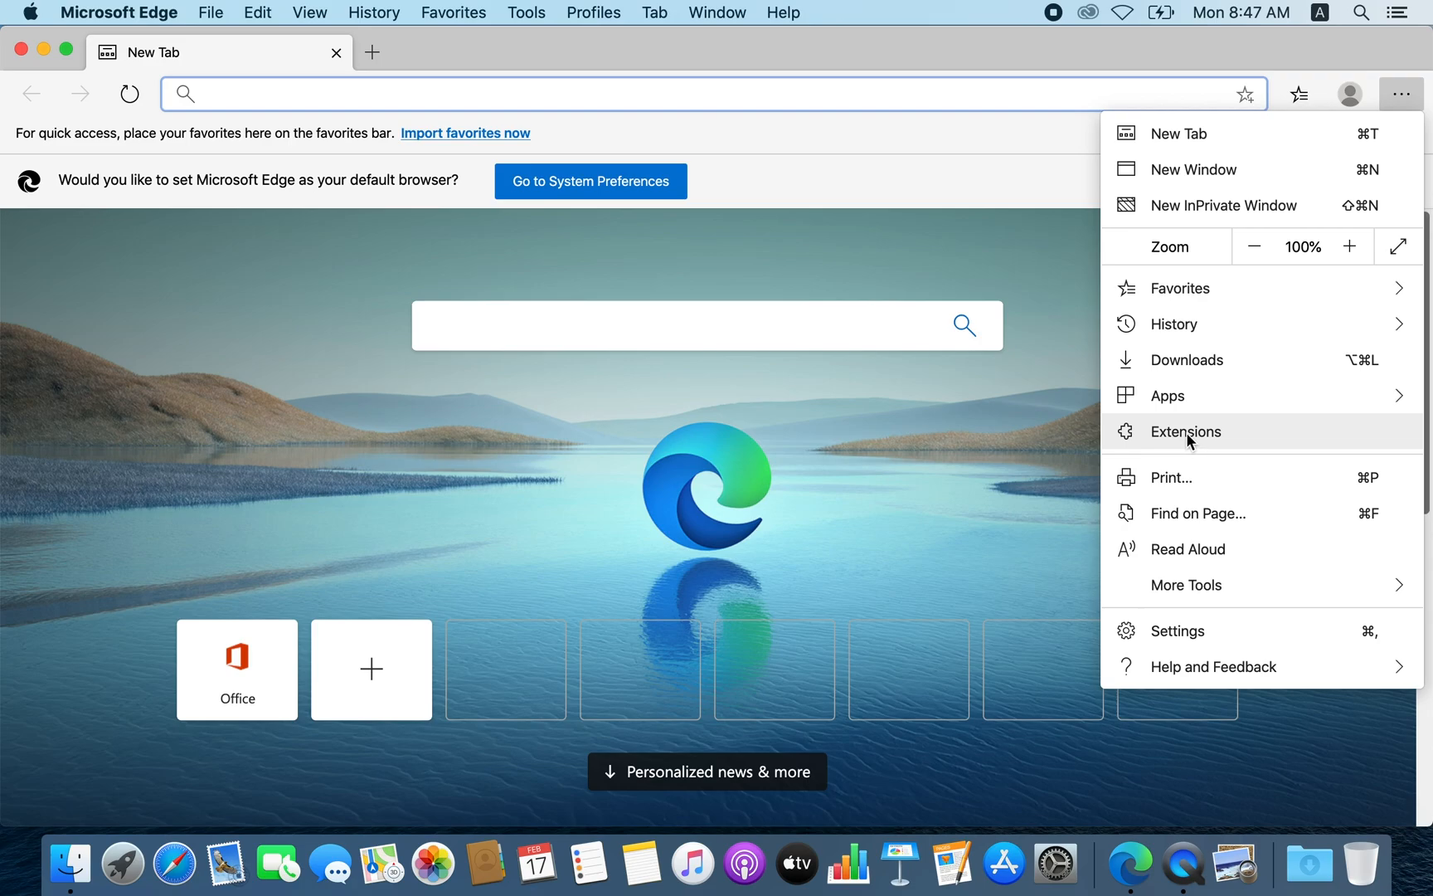
{"action": "left_click", "coordinate": [1185, 431]}
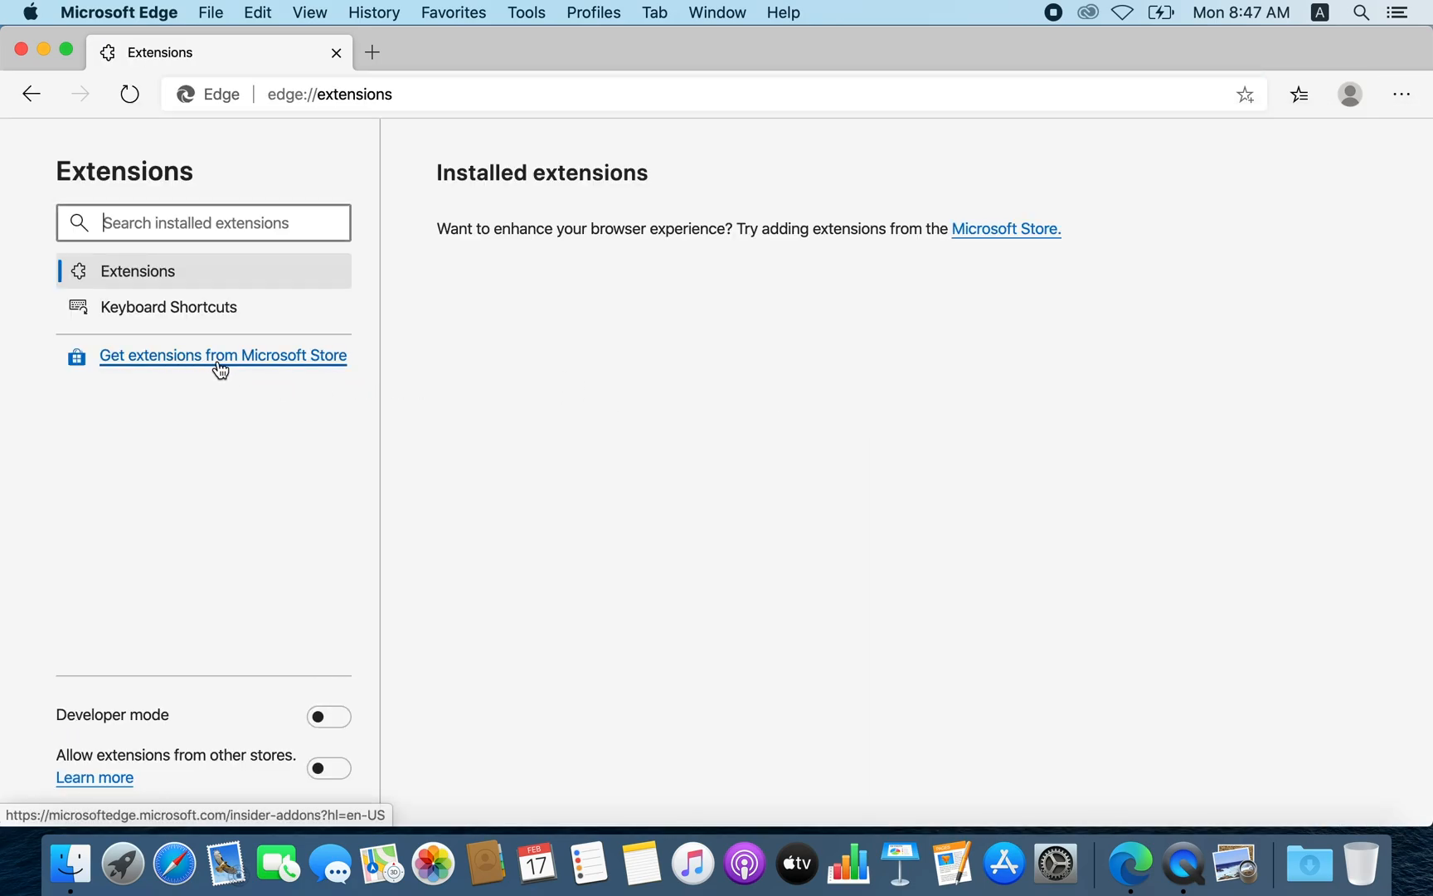
- Open the Microsoft Edge Addons store in a new tab and scroll the extensions grid
{"action": "left_click", "coordinate": [221, 355]}
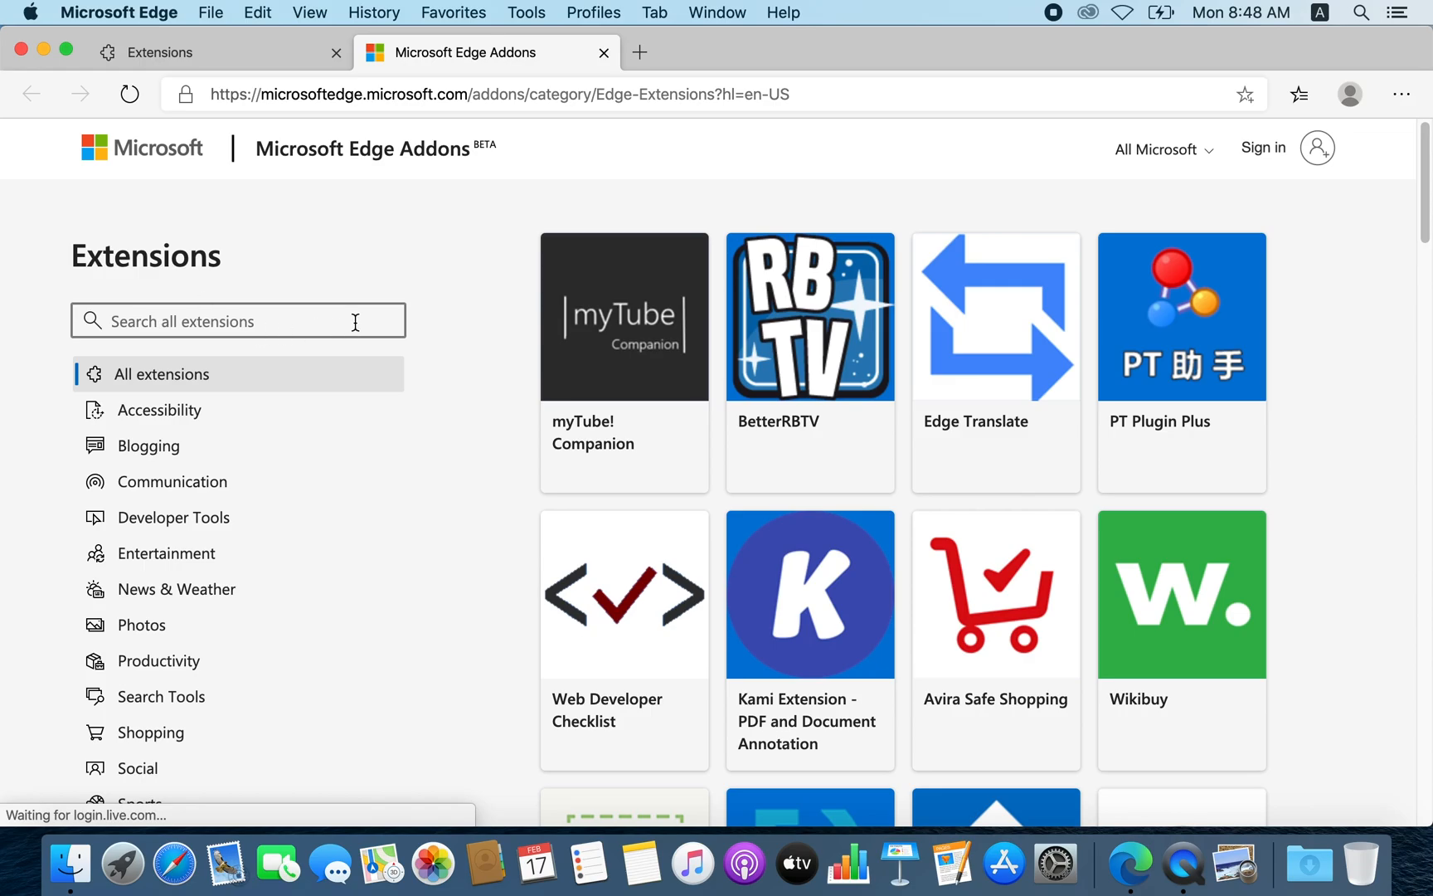
{"action": "scroll", "scroll_direction": "down", "scroll_amount": 3}
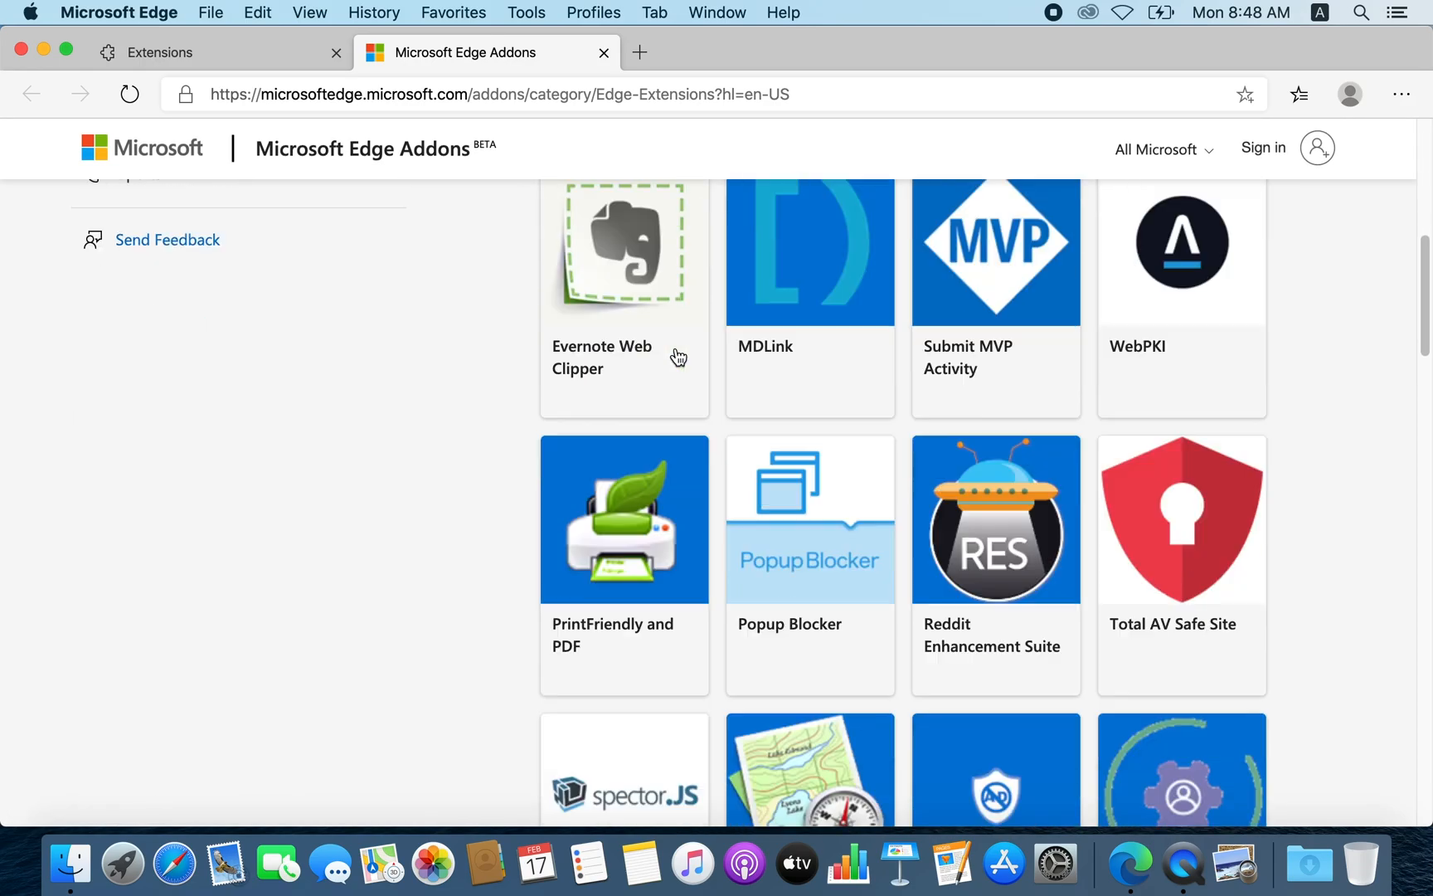
{"action": "scroll", "scroll_direction": "down", "scroll_amount": 3}
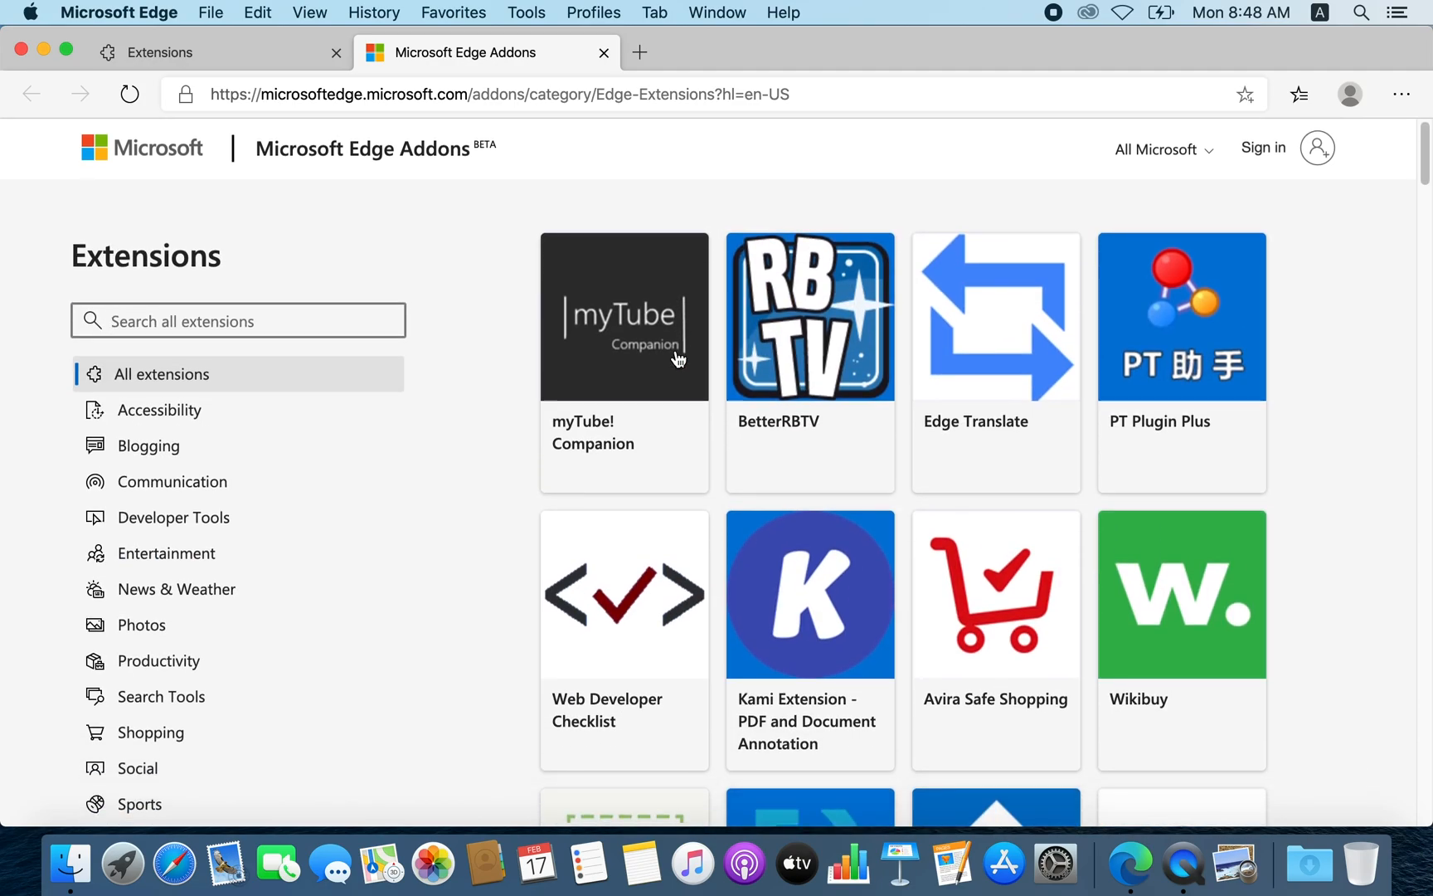
{"action": "mouse_move", "coordinate": [464, 315]}
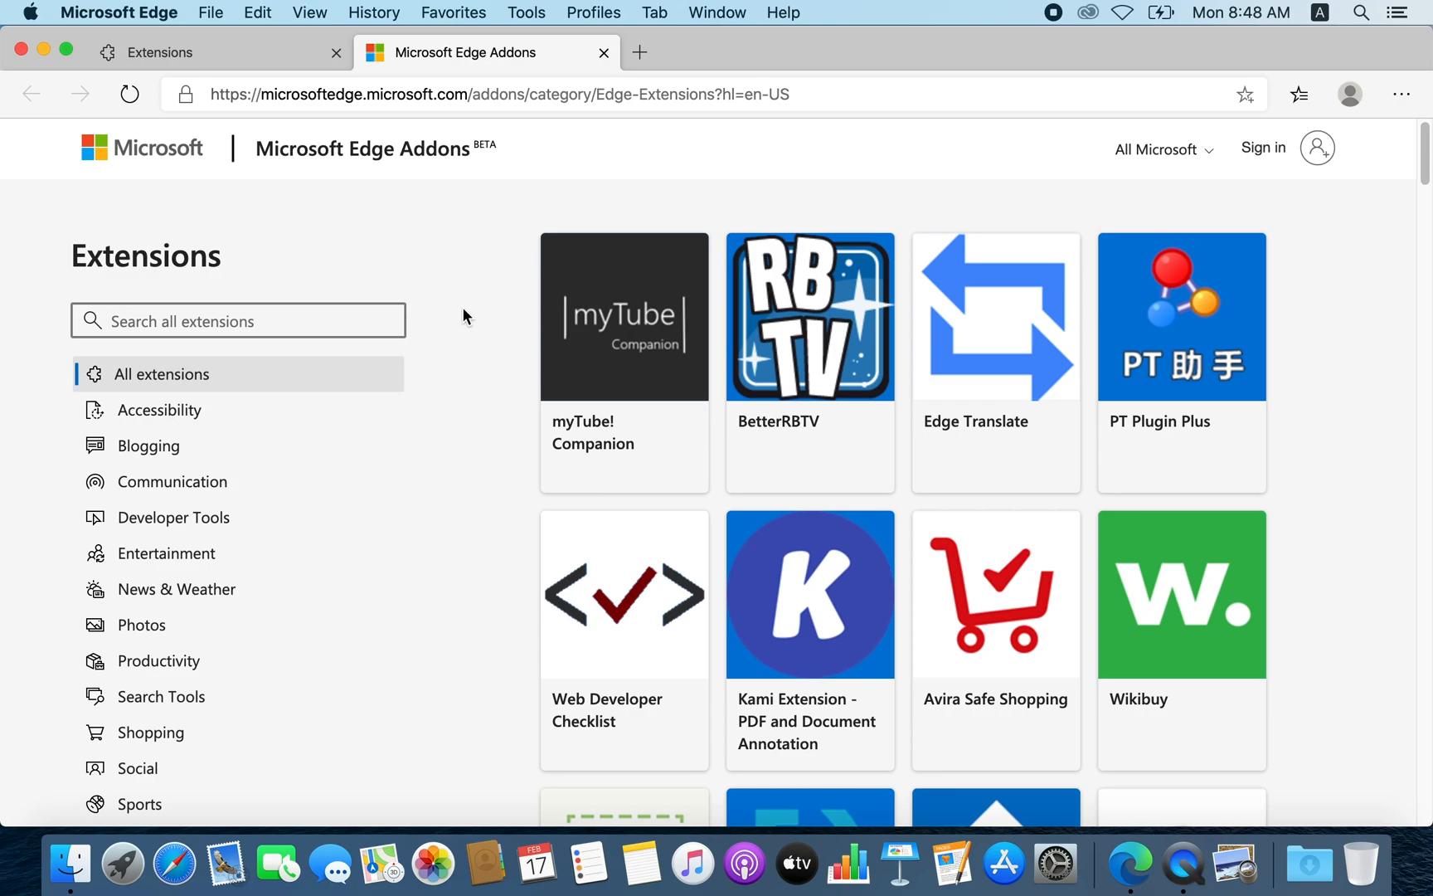
{"action": "mouse_move", "coordinate": [869, 99]}
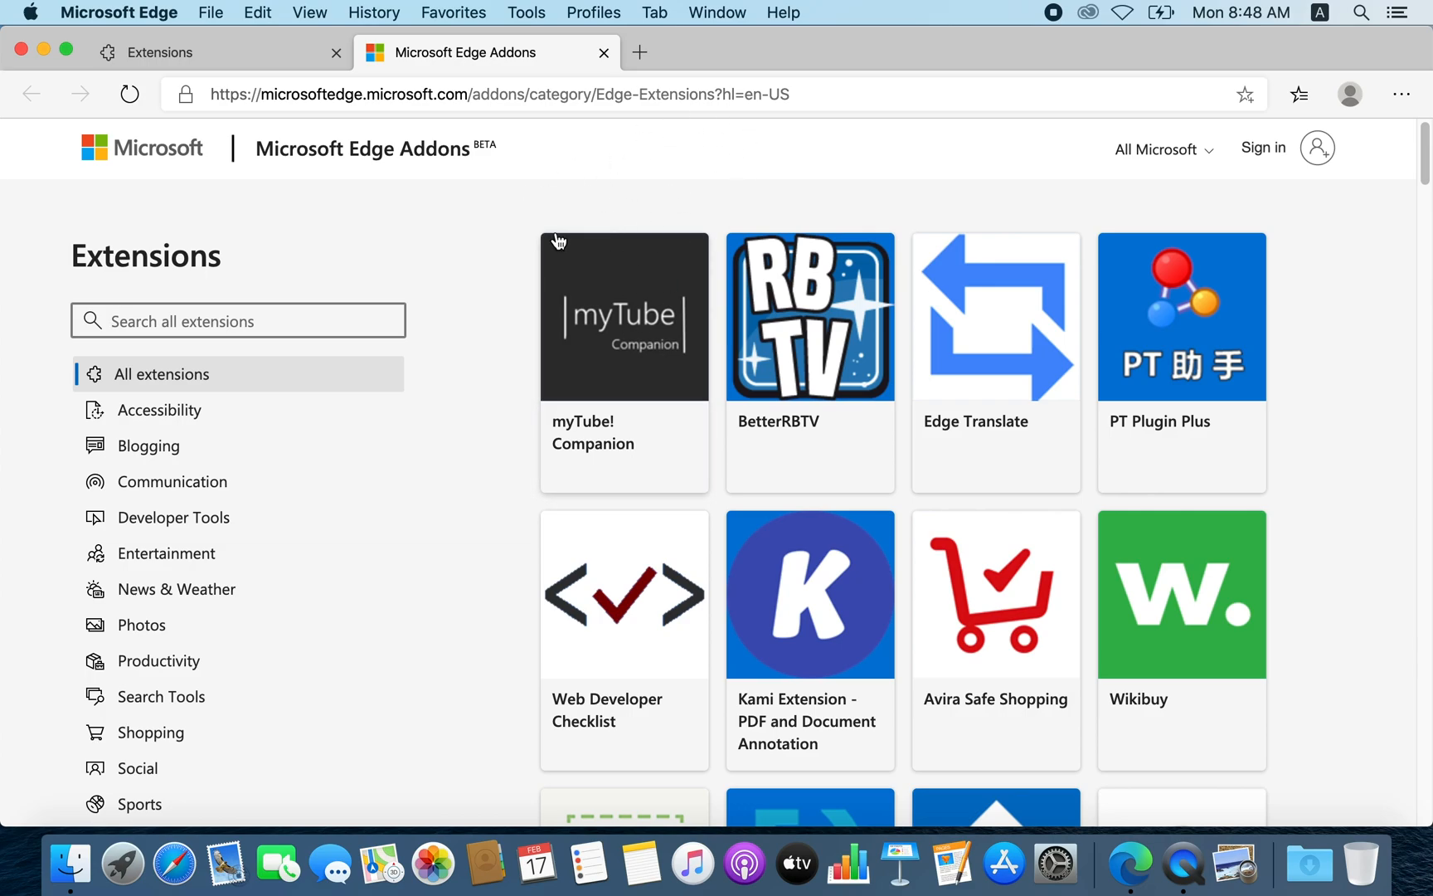
{"action": "mouse_move", "coordinate": [526, 176]}
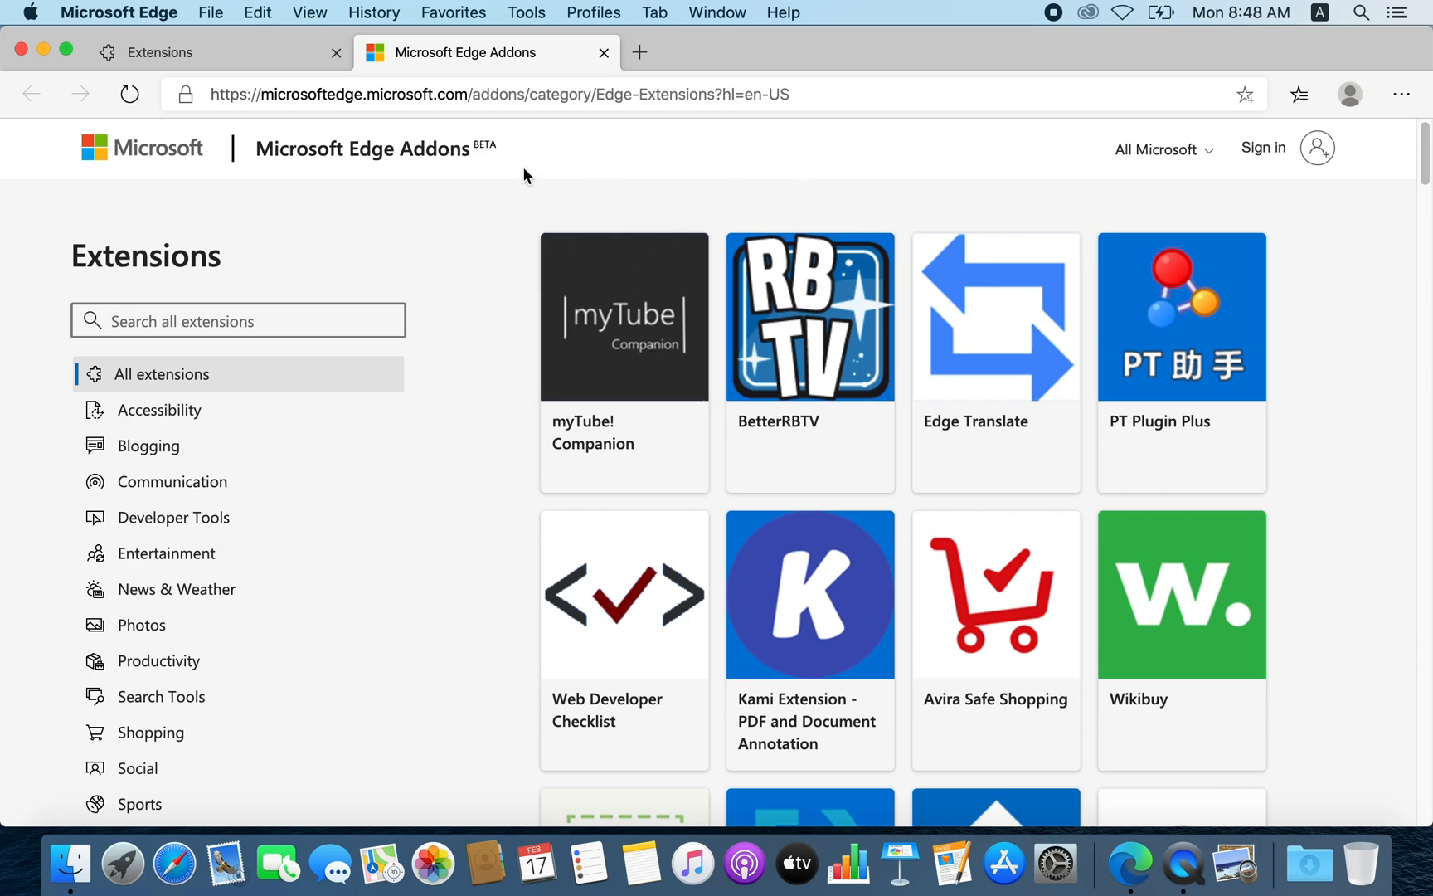
{"action": "mouse_move", "coordinate": [565, 229]}
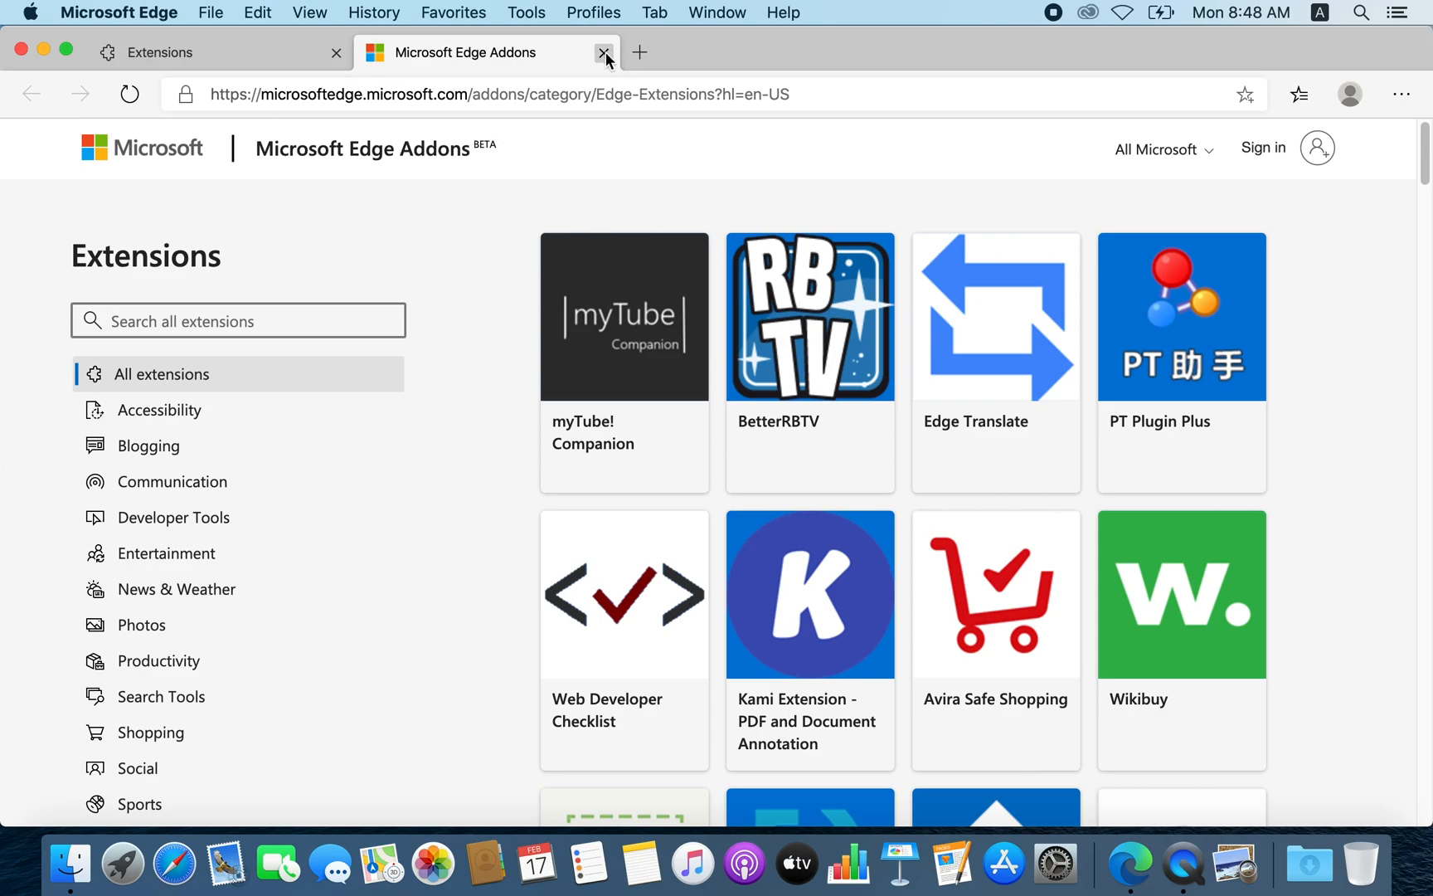
- Close the store tab and turn on 'Allow extensions from other stores', confirming the warning
{"action": "left_click", "coordinate": [604, 52]}
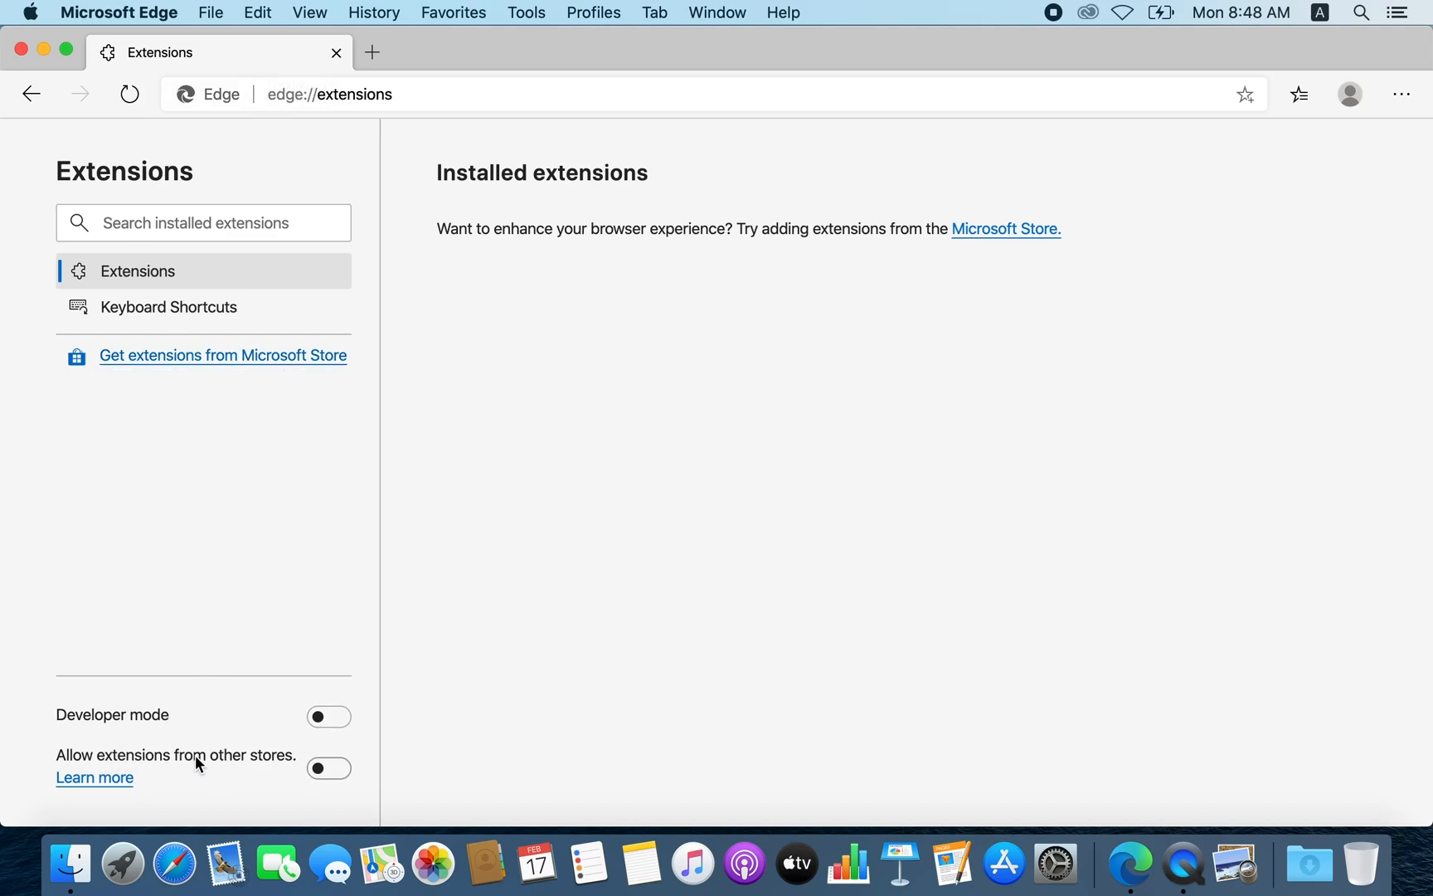
{"action": "mouse_move", "coordinate": [206, 771]}
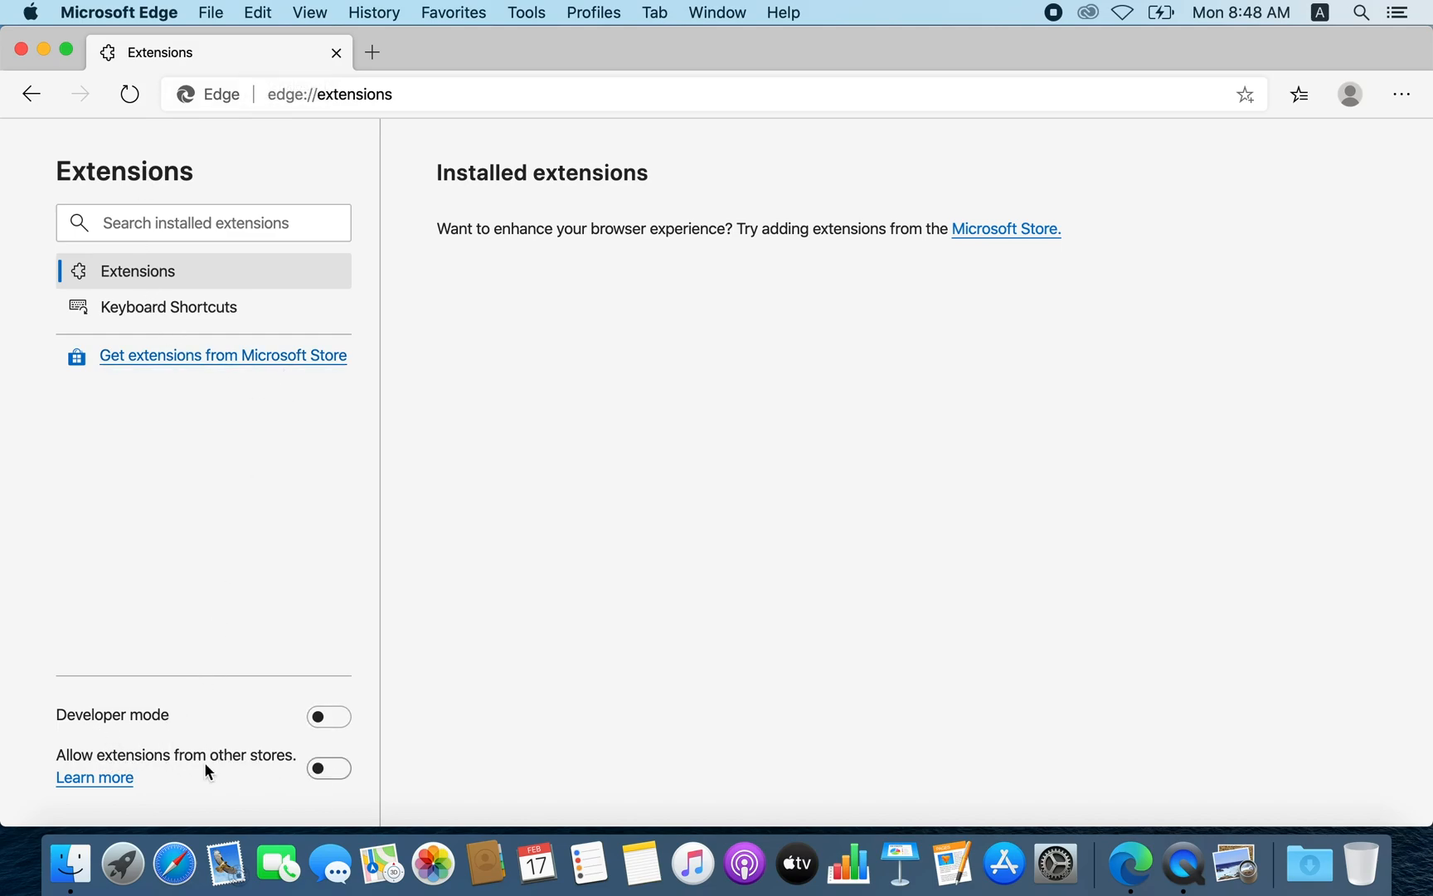
{"action": "left_click", "coordinate": [328, 767]}
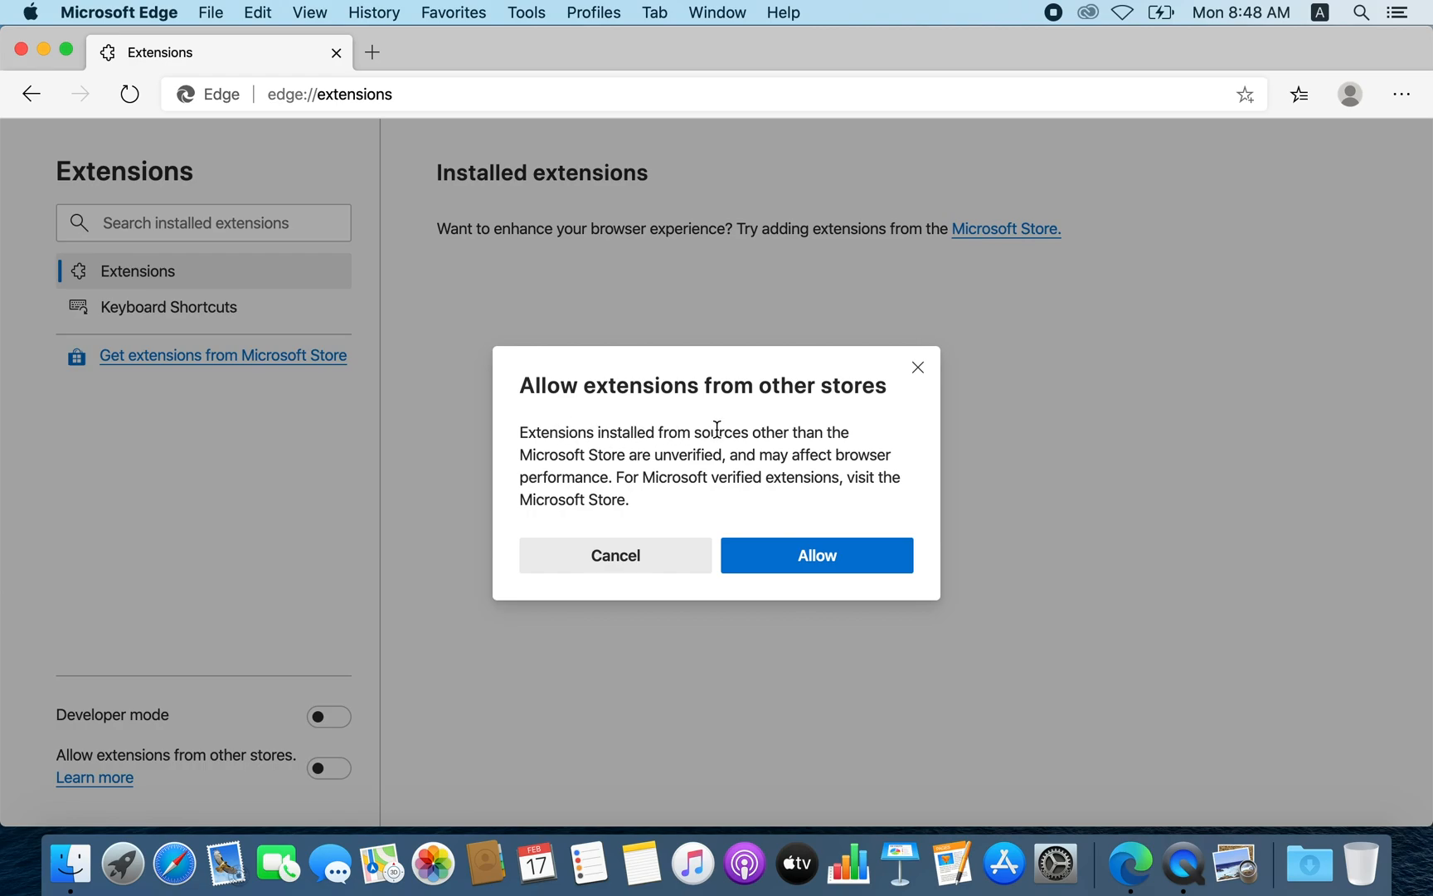
{"action": "mouse_move", "coordinate": [568, 472]}
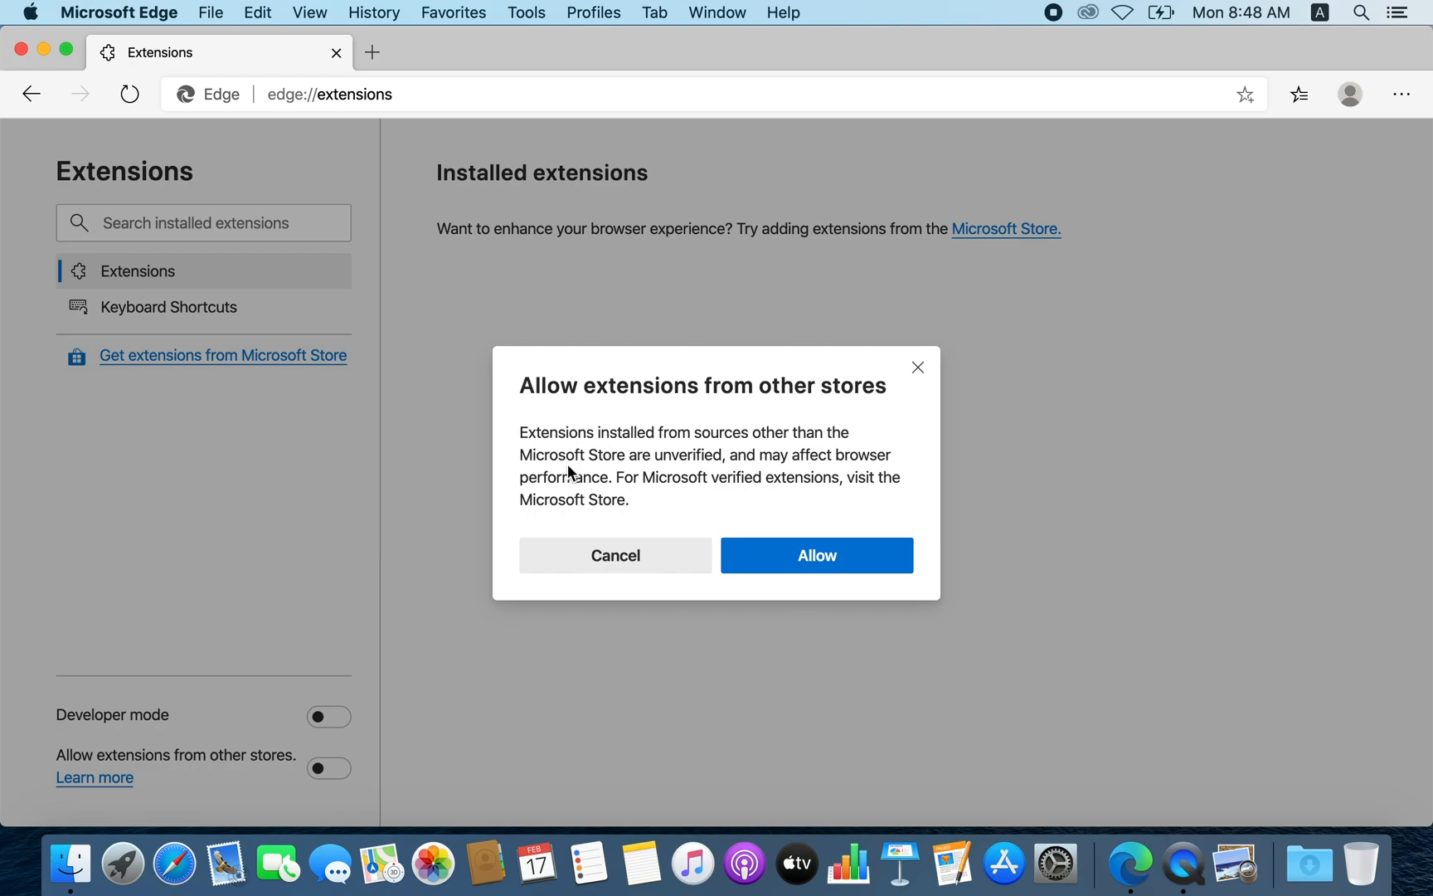
{"action": "mouse_move", "coordinate": [717, 484]}
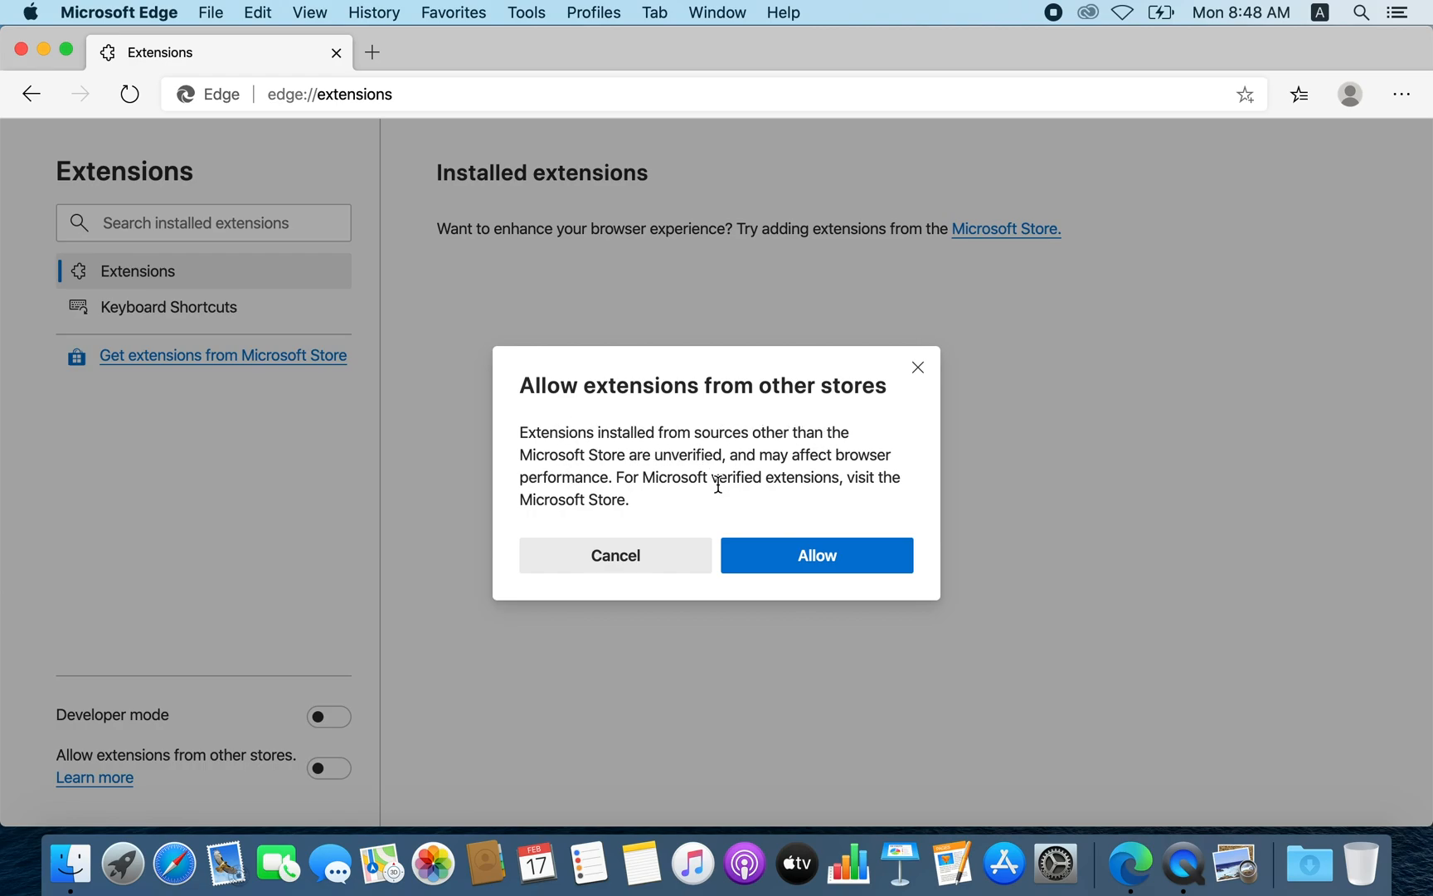
{"action": "left_click", "coordinate": [814, 555]}
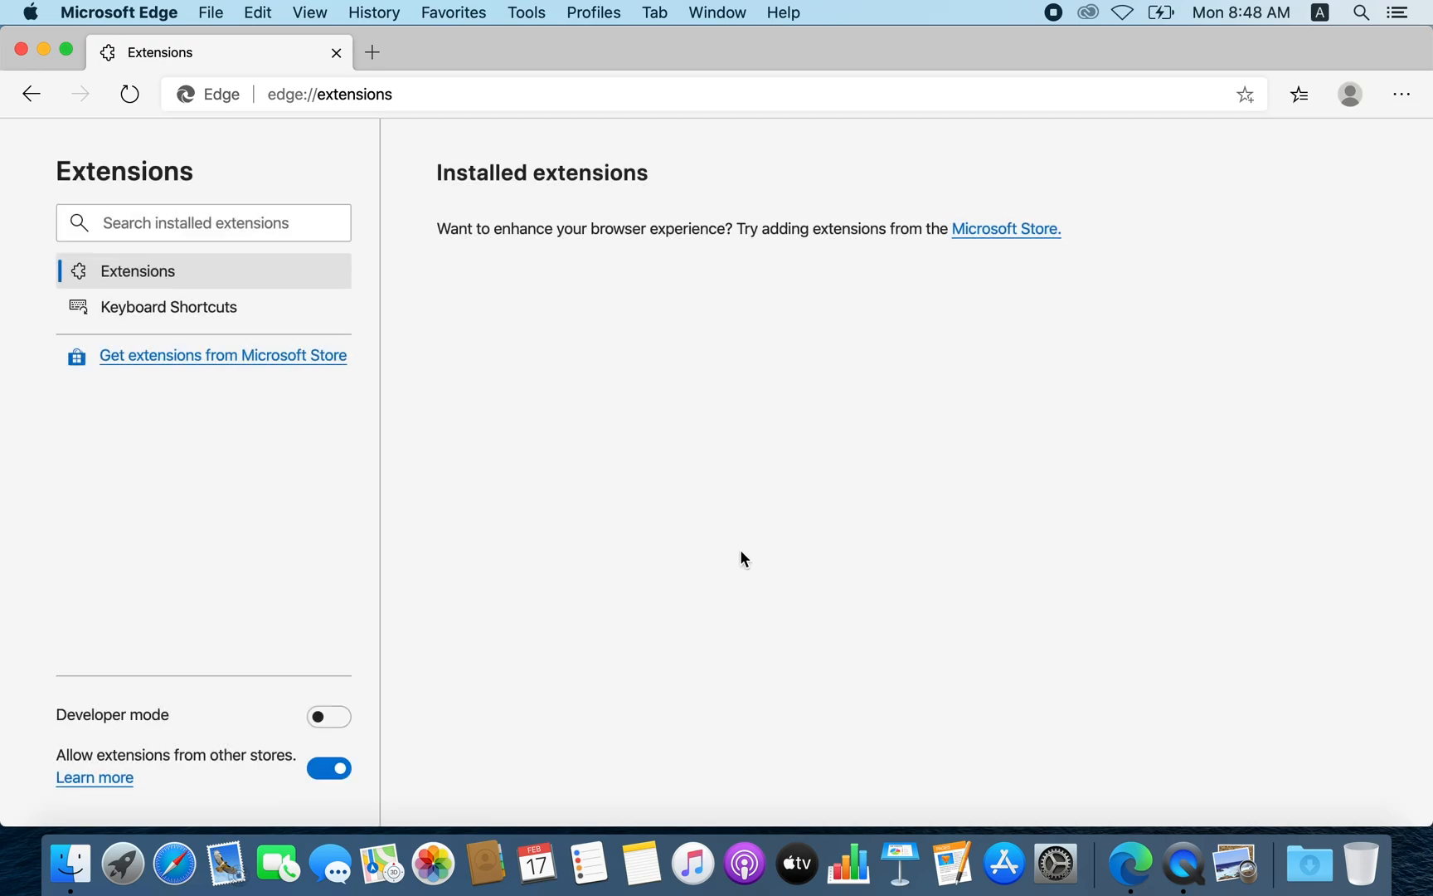
{"action": "mouse_move", "coordinate": [379, 339]}
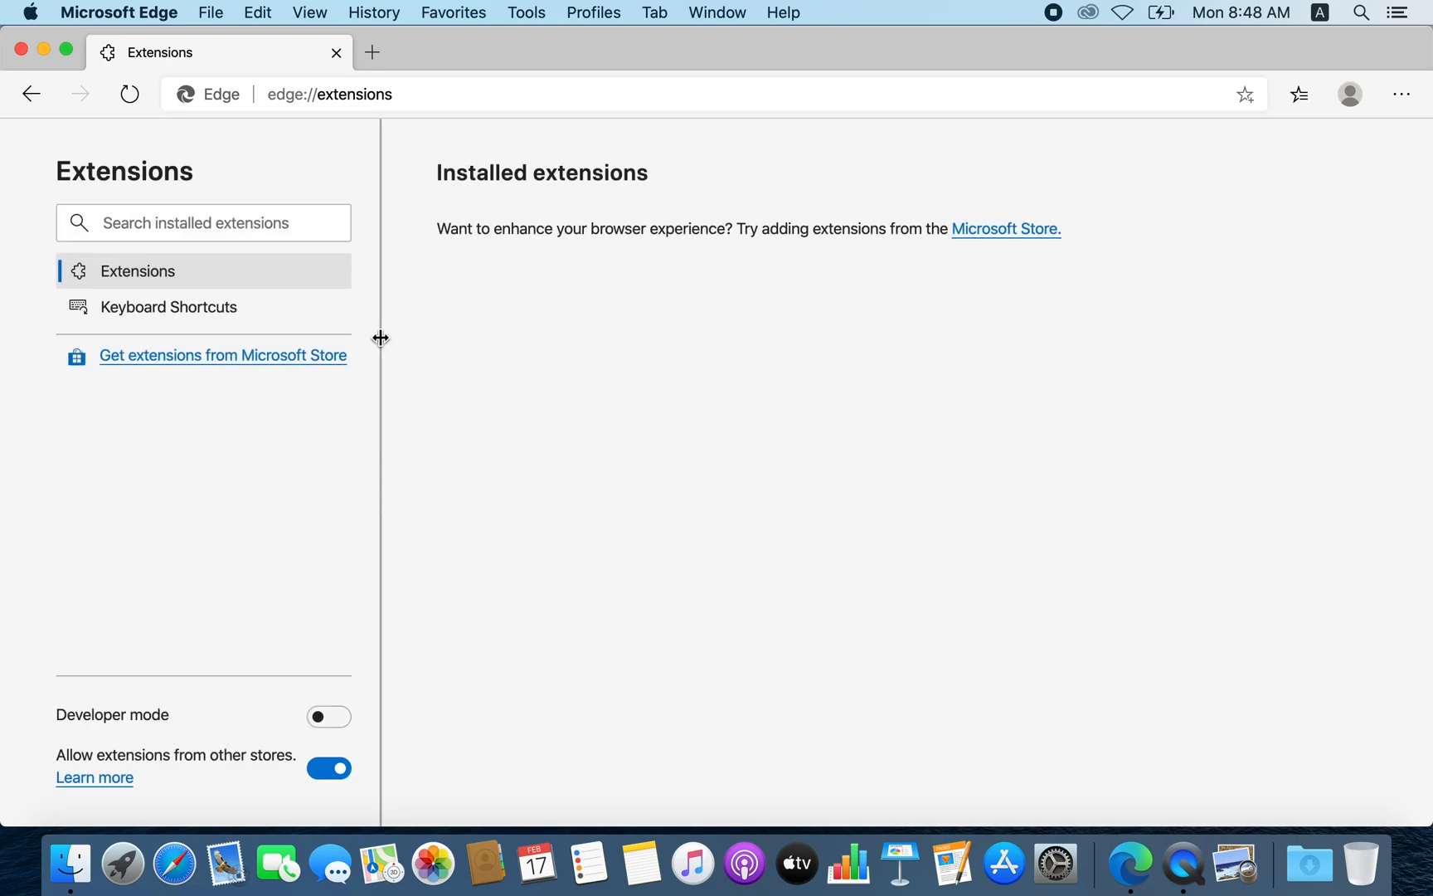
{"action": "mouse_move", "coordinate": [461, 384]}
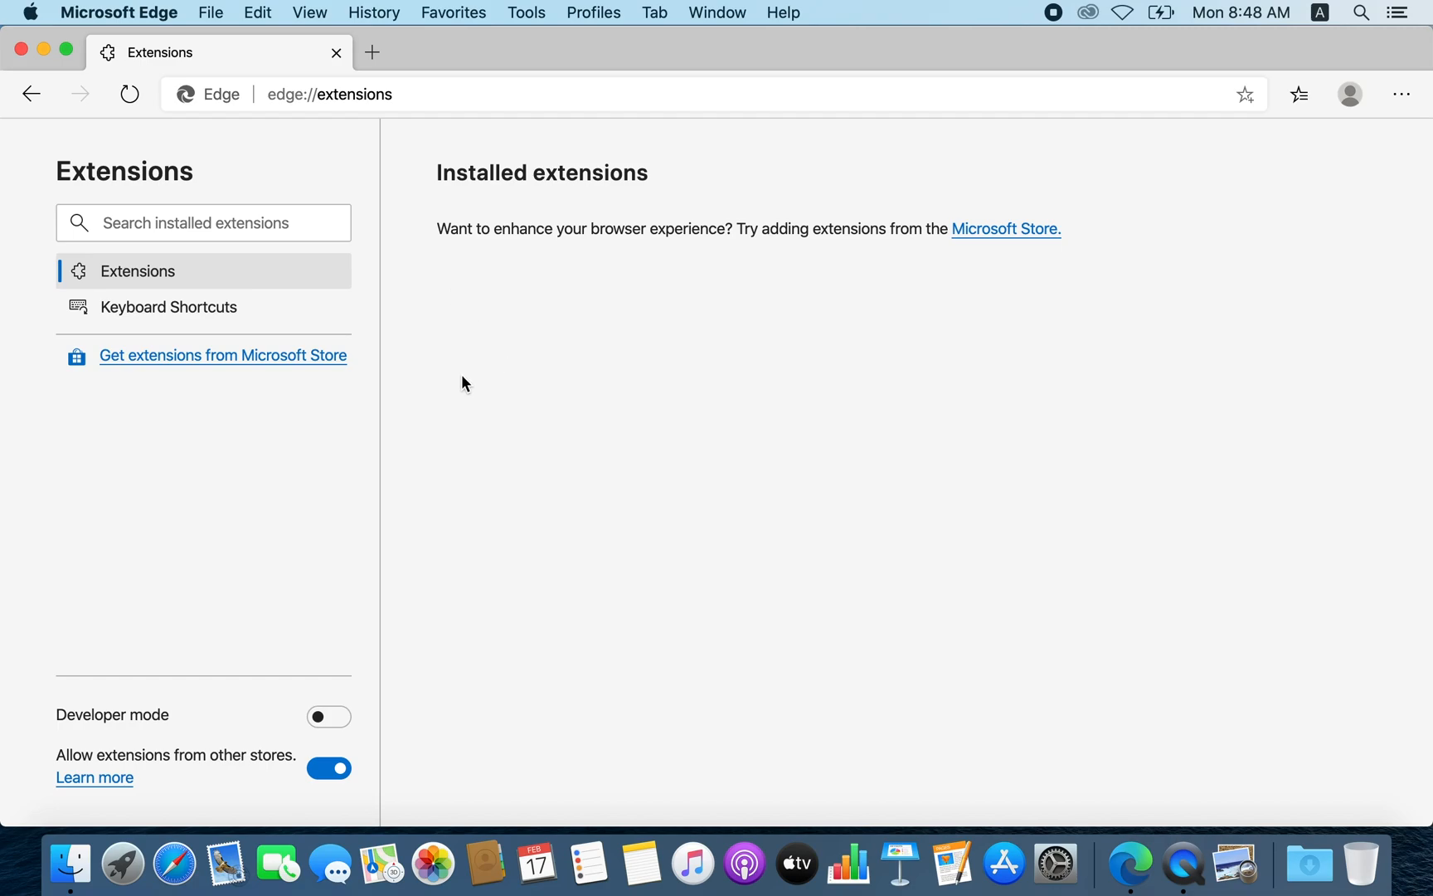
{"action": "mouse_move", "coordinate": [447, 135]}
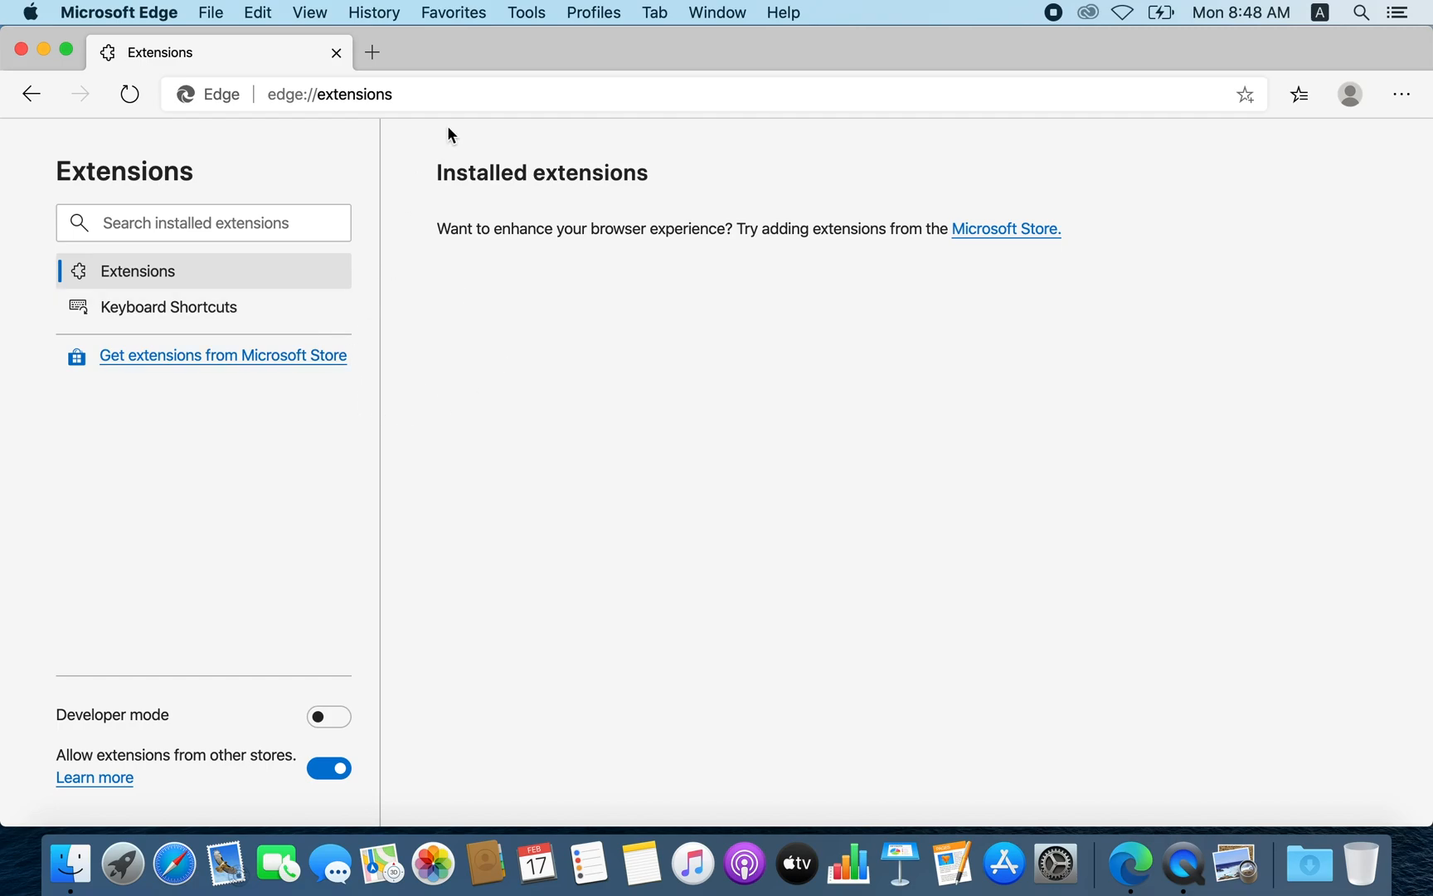
{"action": "mouse_move", "coordinate": [372, 53]}
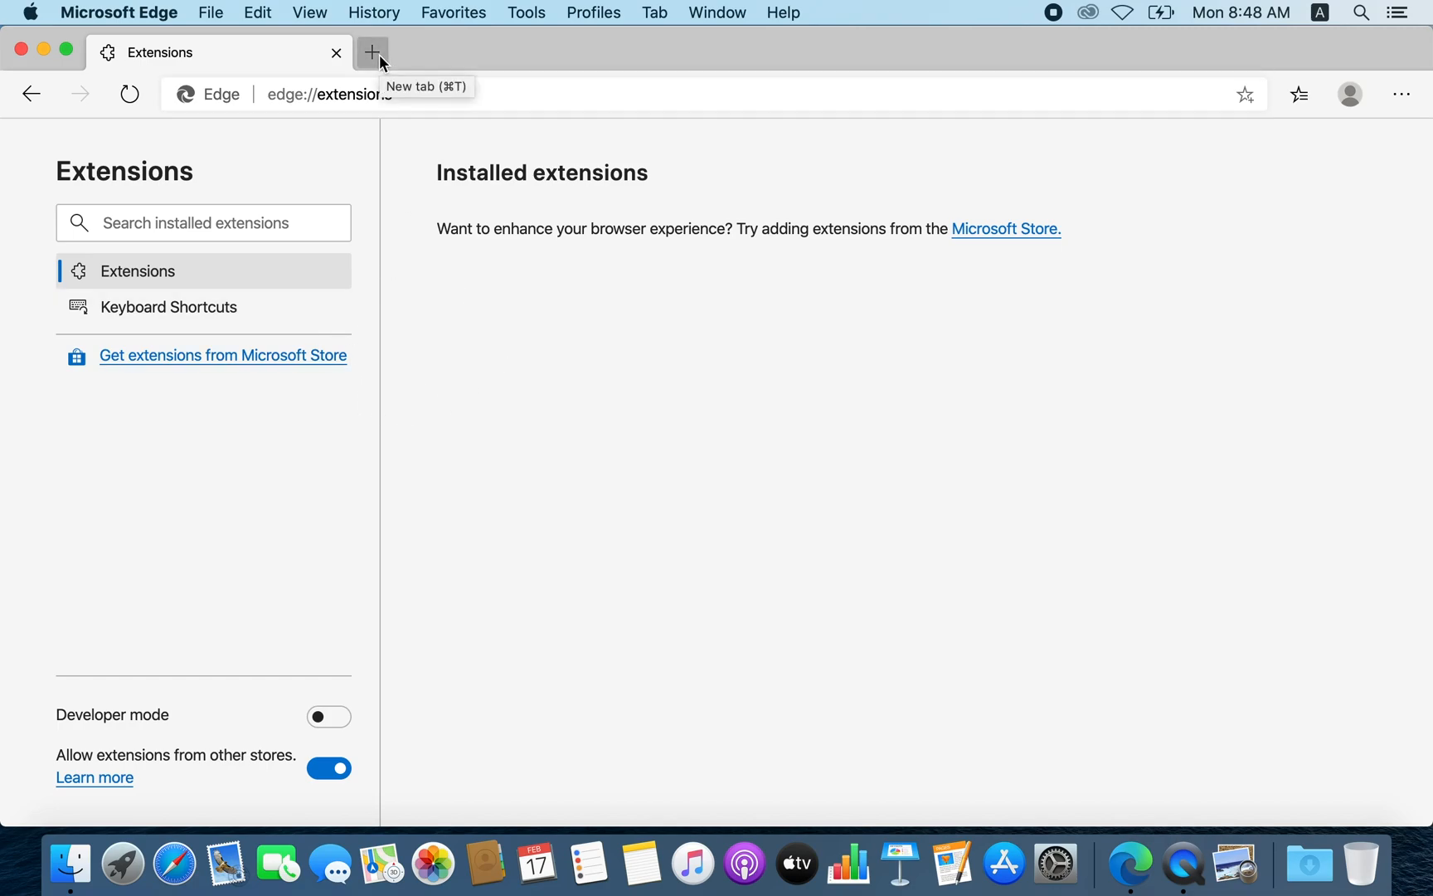
- Search 'google extensions' in a new tab and open the Chrome Web Store result
{"action": "left_click", "coordinate": [371, 52]}
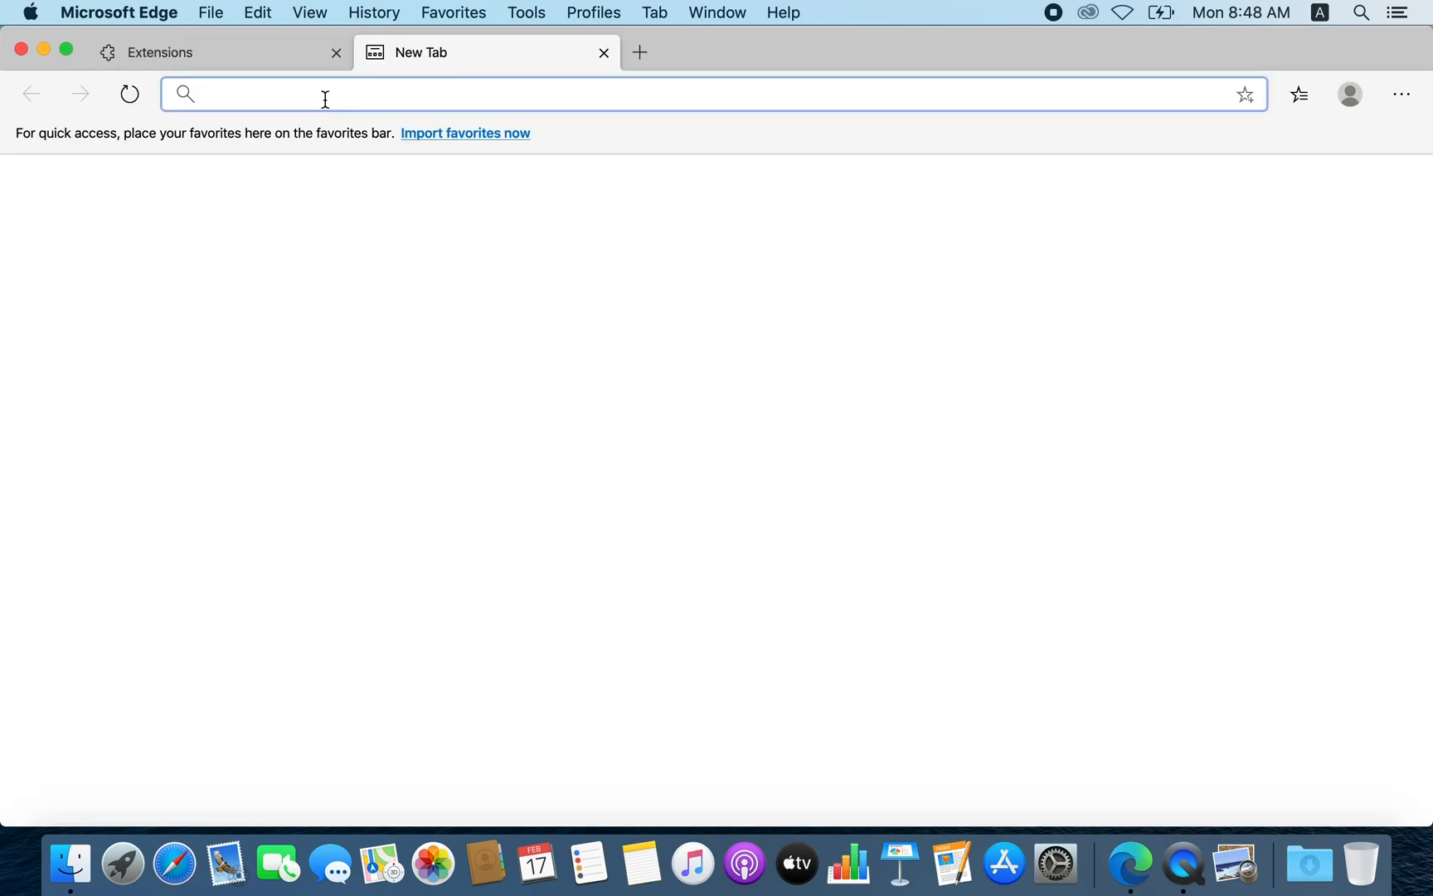
{"action": "type", "text": "google+extensions&cvid=506ee94031b8414d9ad90210493d9314&FORM=ANNTA1&PC=U531"}
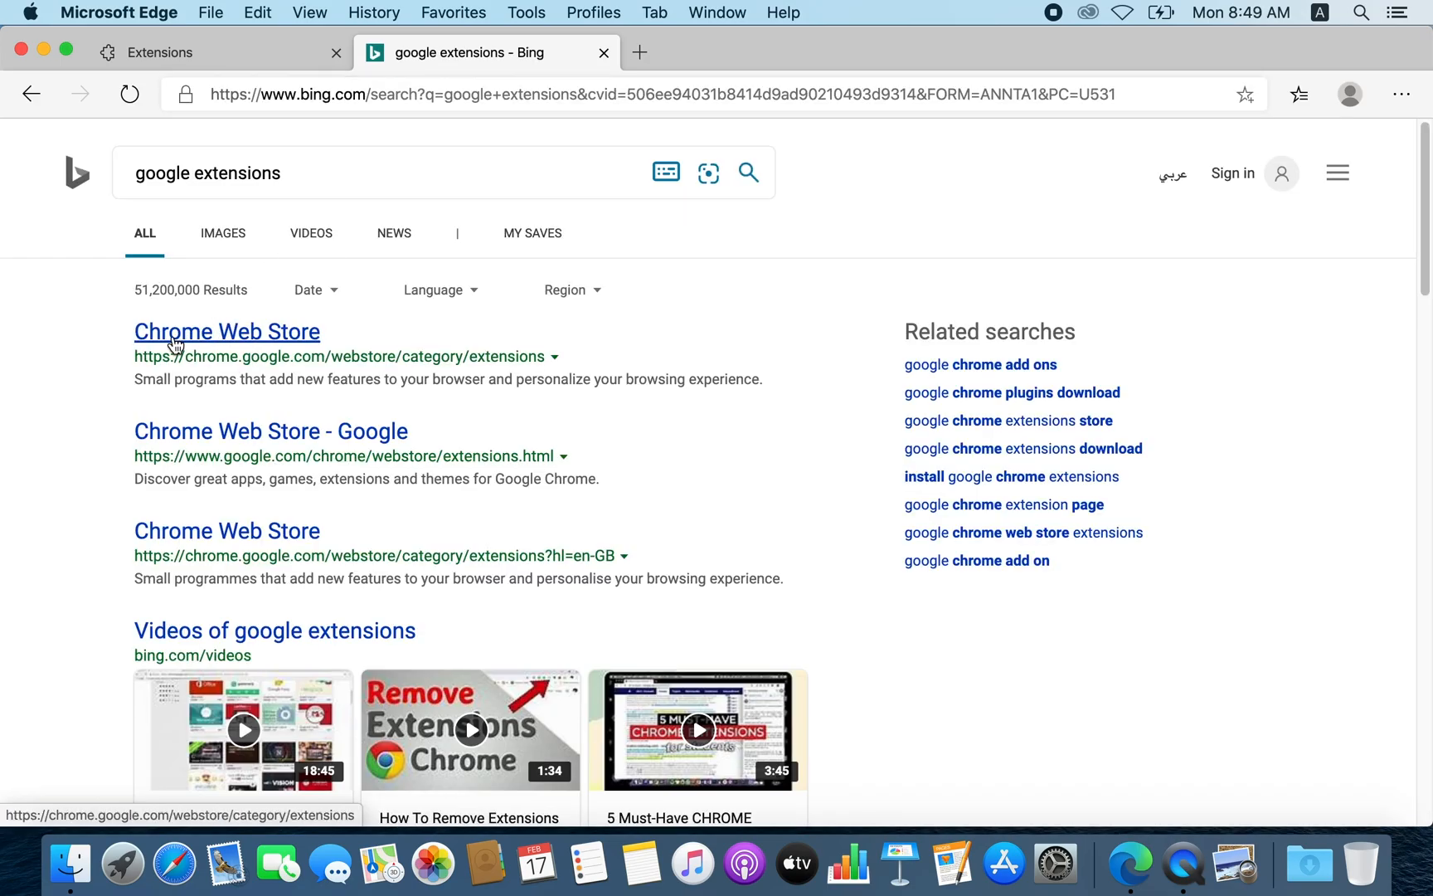
{"action": "mouse_move", "coordinate": [222, 346]}
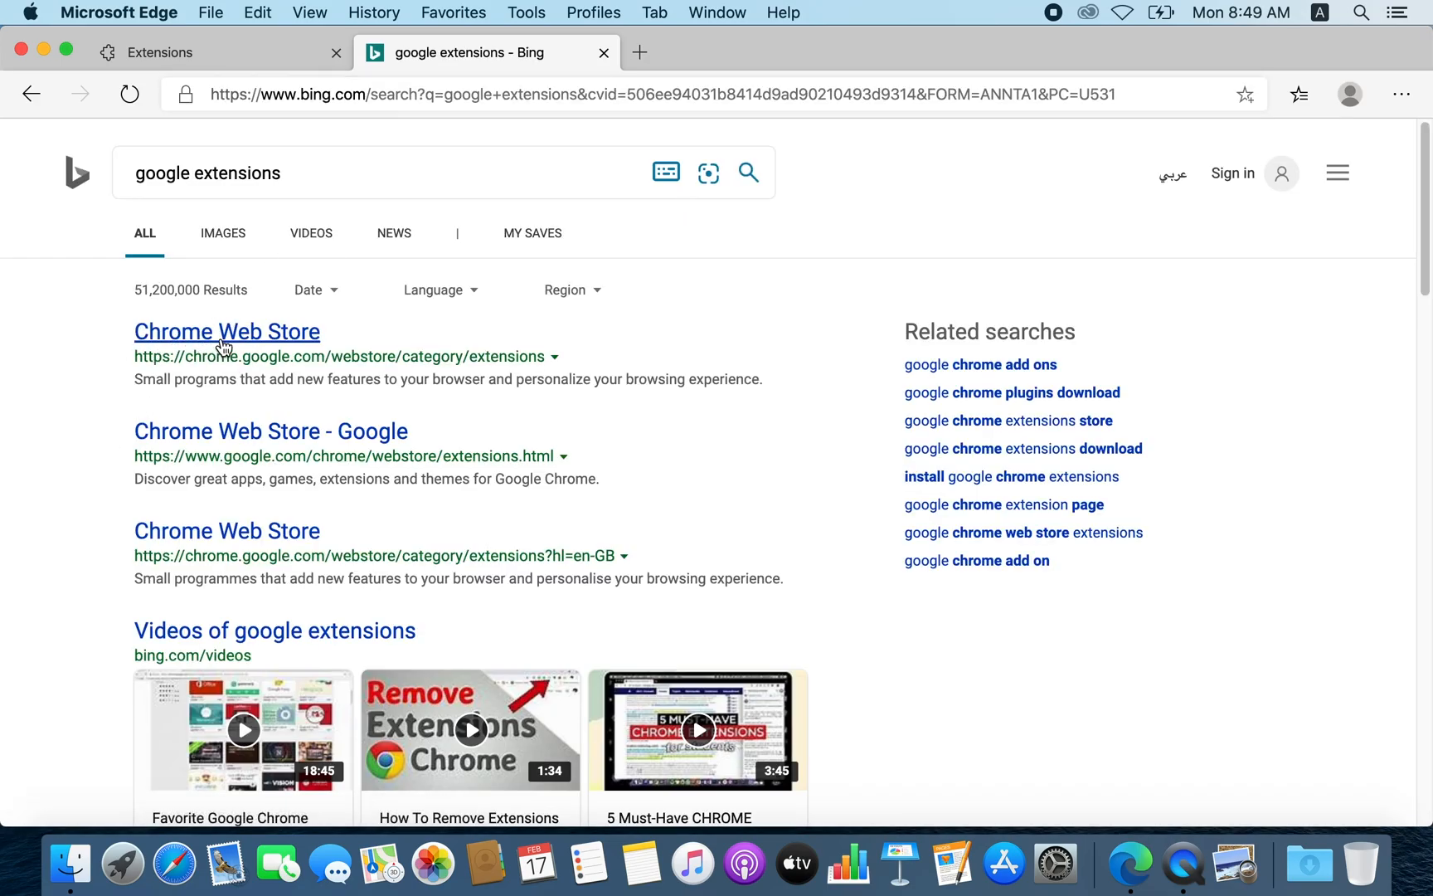
{"action": "left_click", "coordinate": [226, 330]}
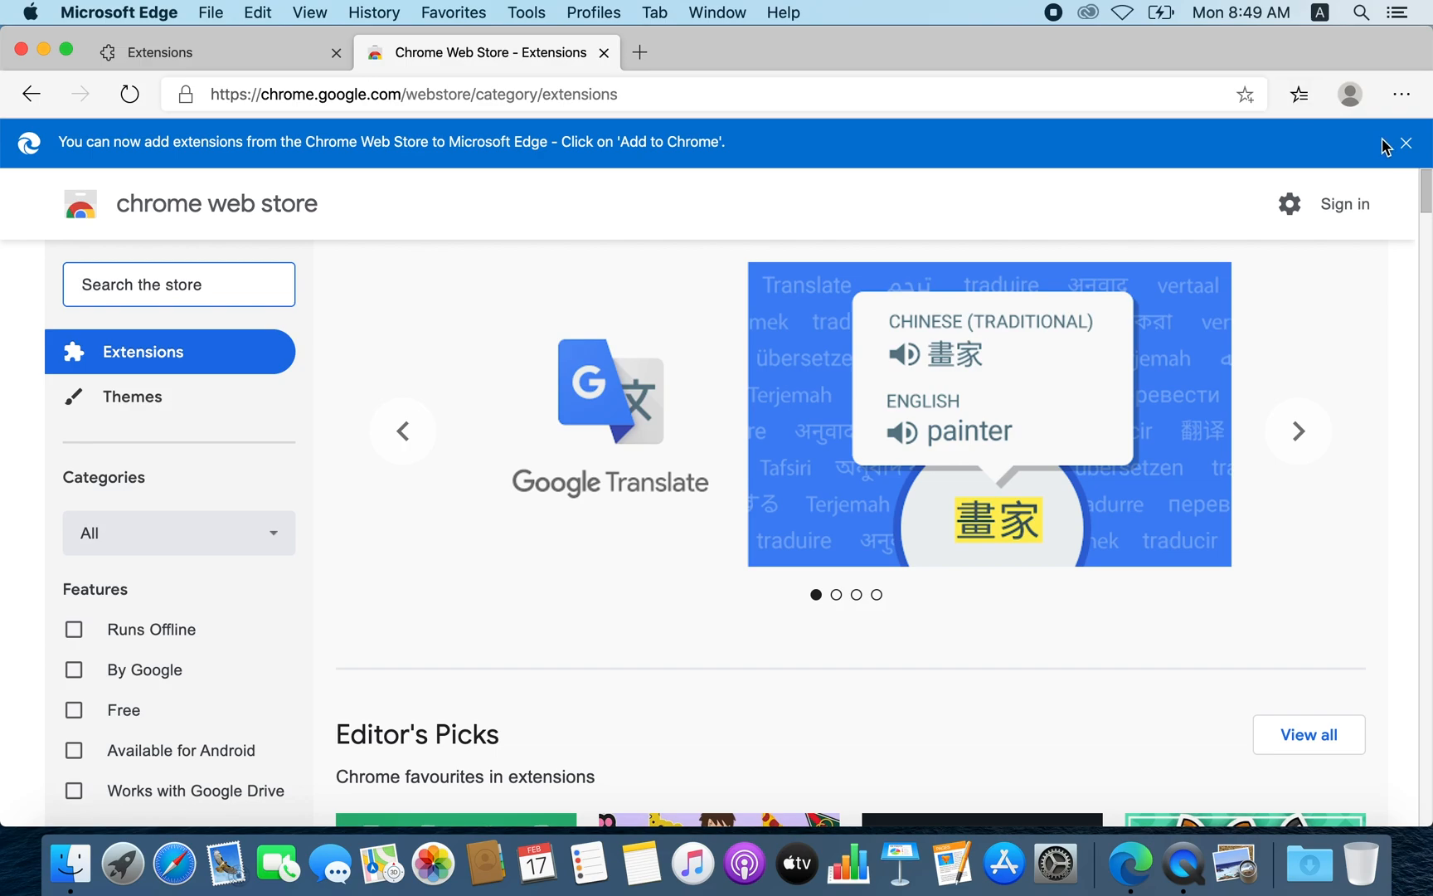
- Dismiss the Edge banner and search the Chrome Web Store for 'translate'
{"action": "left_click", "coordinate": [1405, 143]}
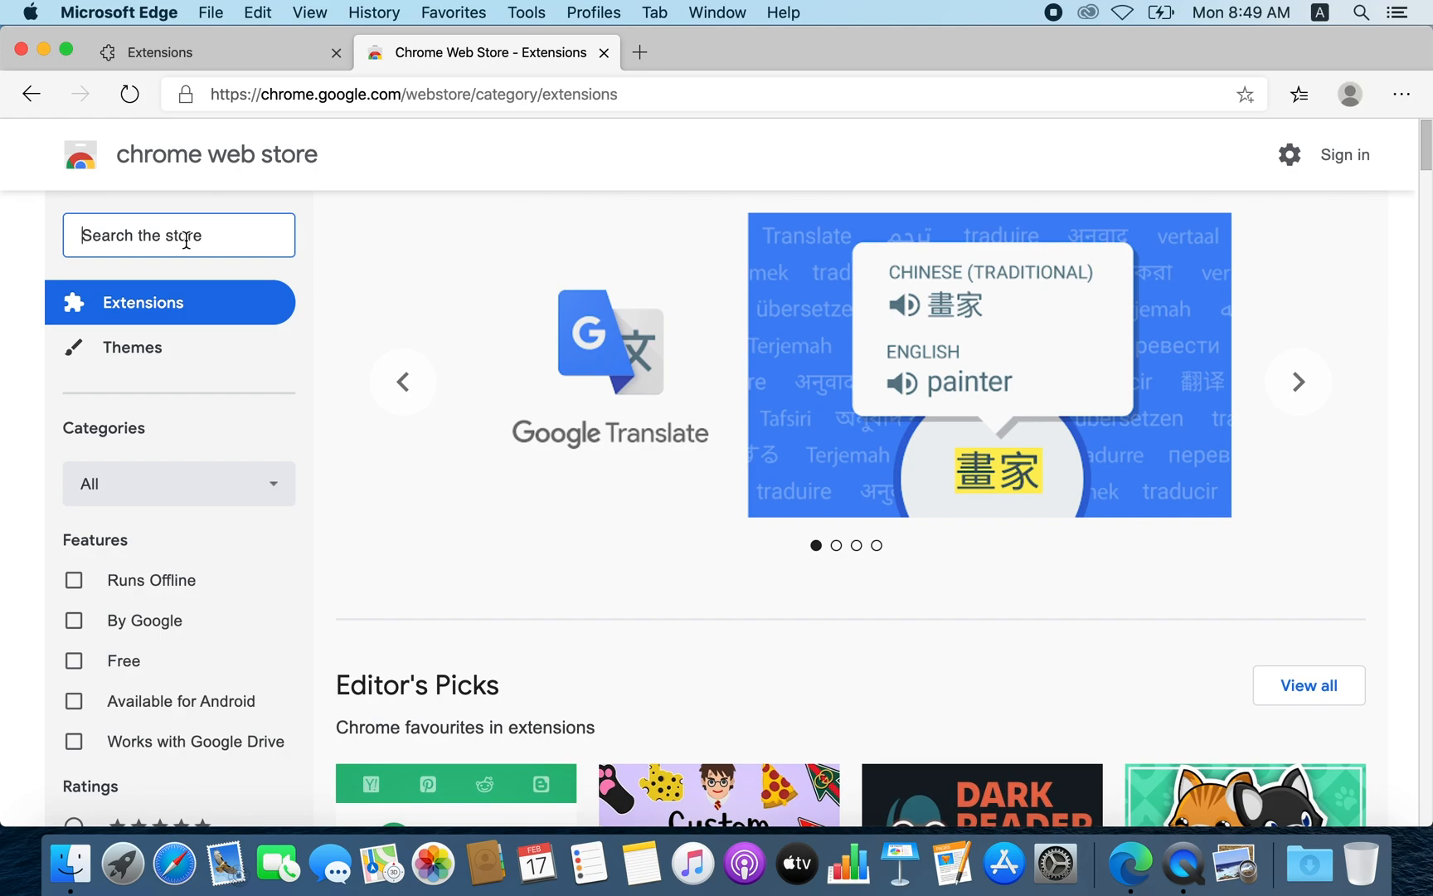
{"action": "left_click", "coordinate": [1297, 382]}
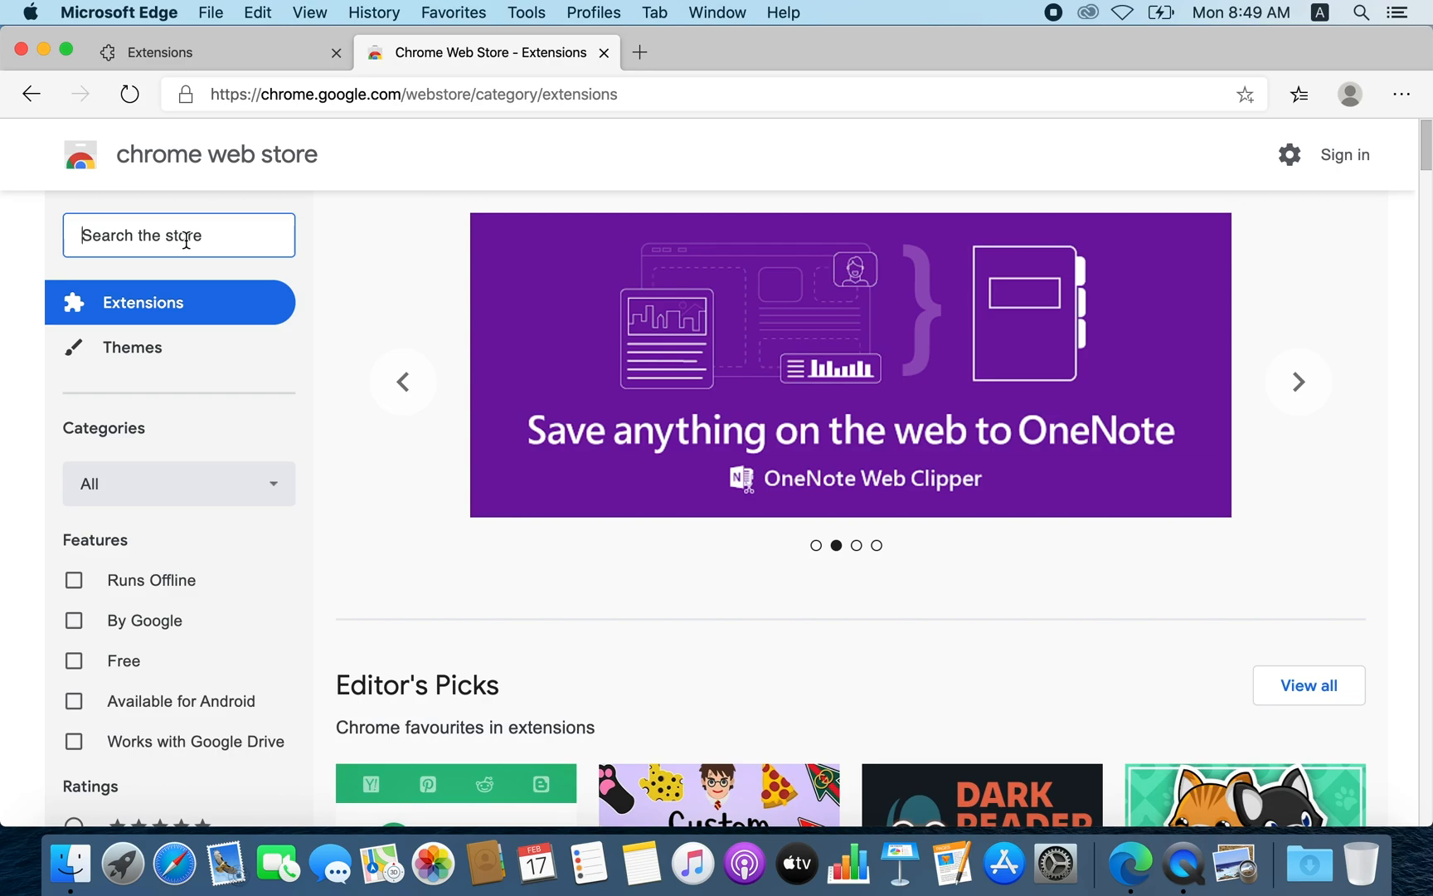
{"action": "type", "text": "translate"}
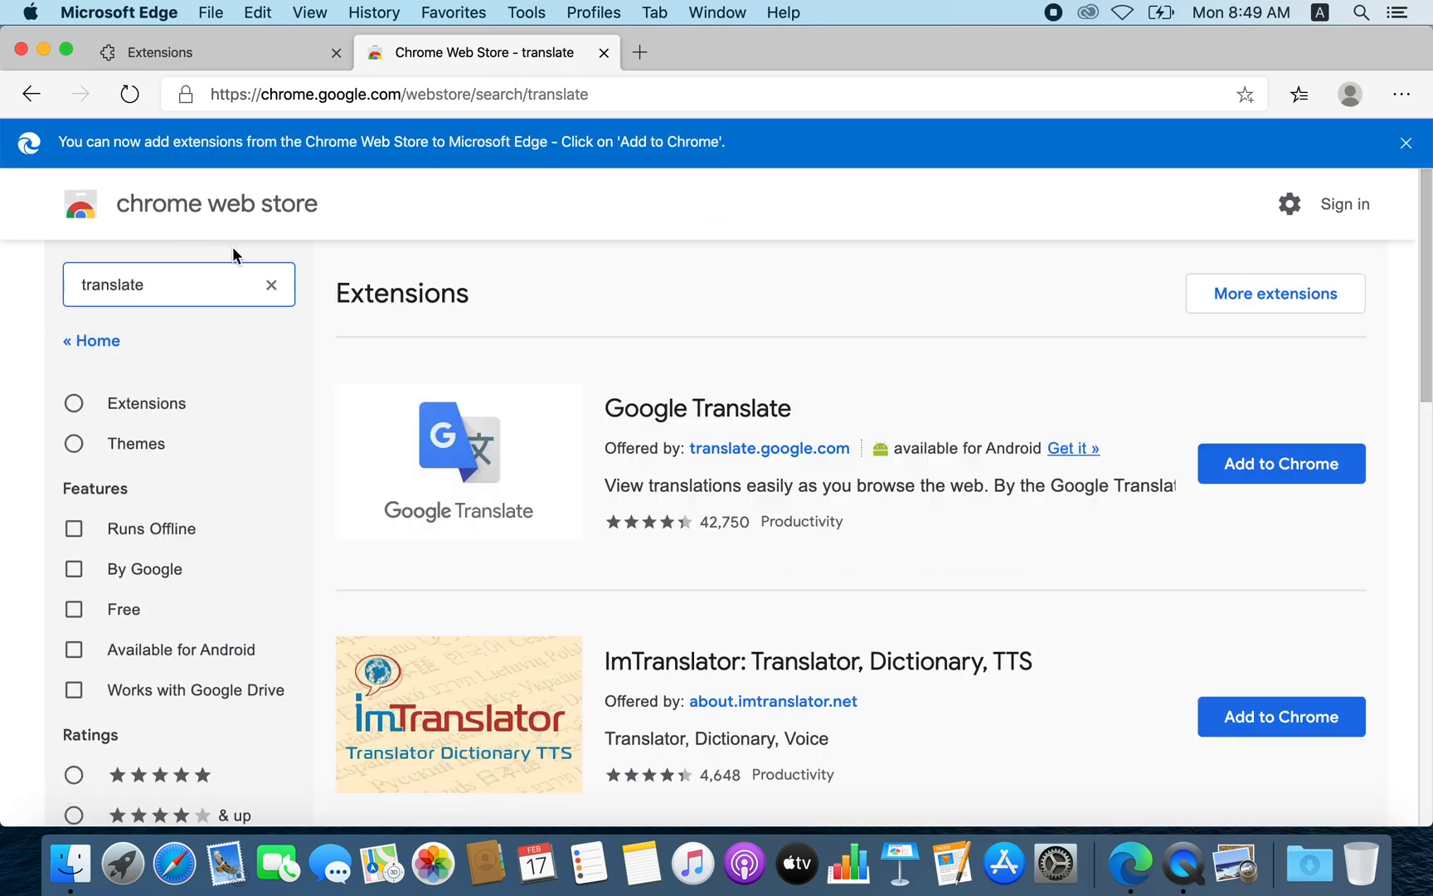
{"action": "mouse_move", "coordinate": [736, 426]}
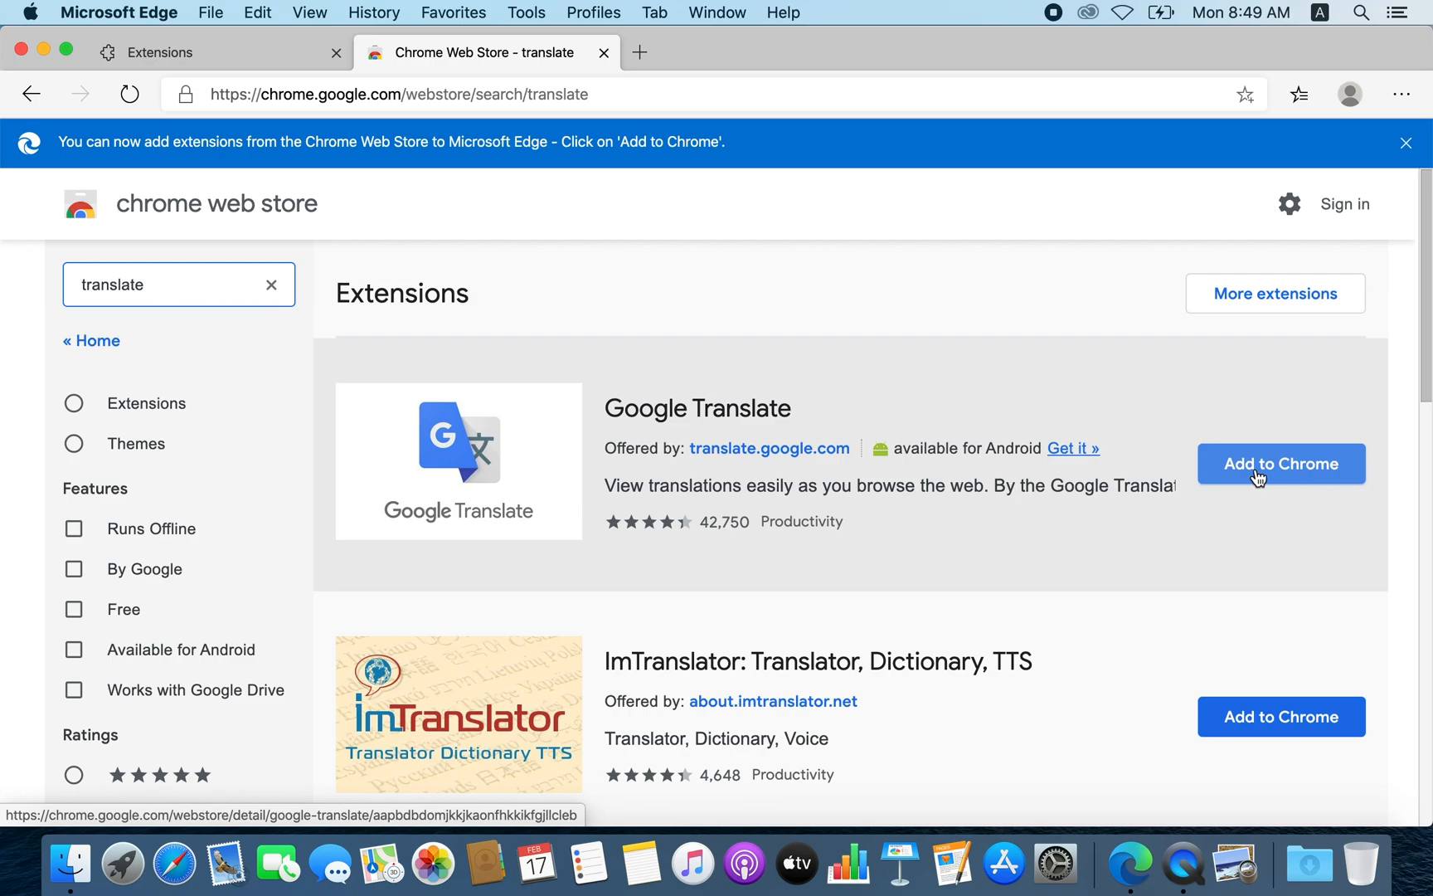
- Add Google Translate via 'Add to Chrome' and confirm 'Add Extension'
{"action": "left_click", "coordinate": [1279, 463]}
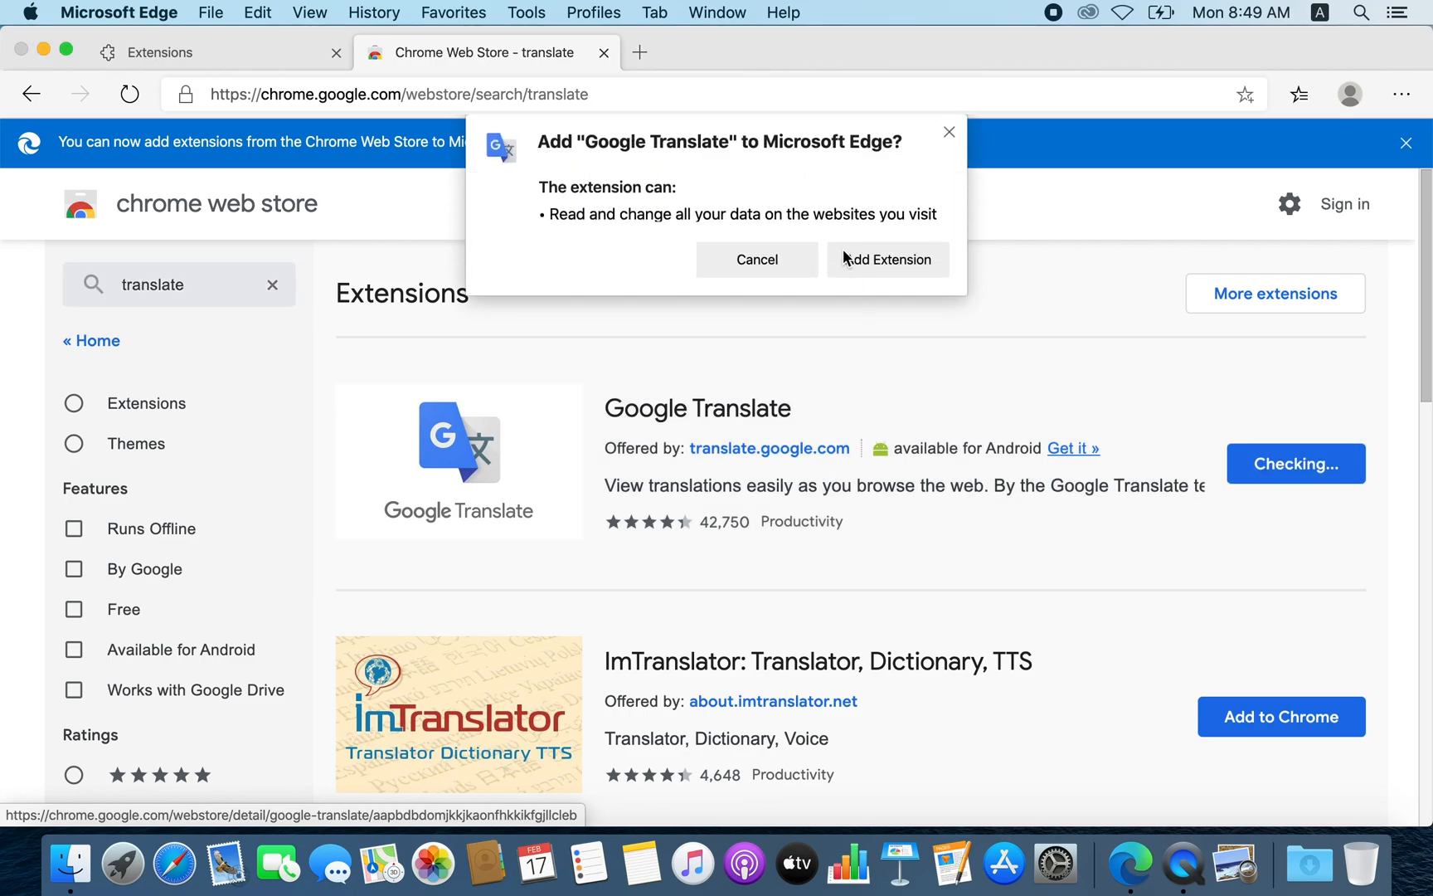
{"action": "left_click", "coordinate": [886, 260]}
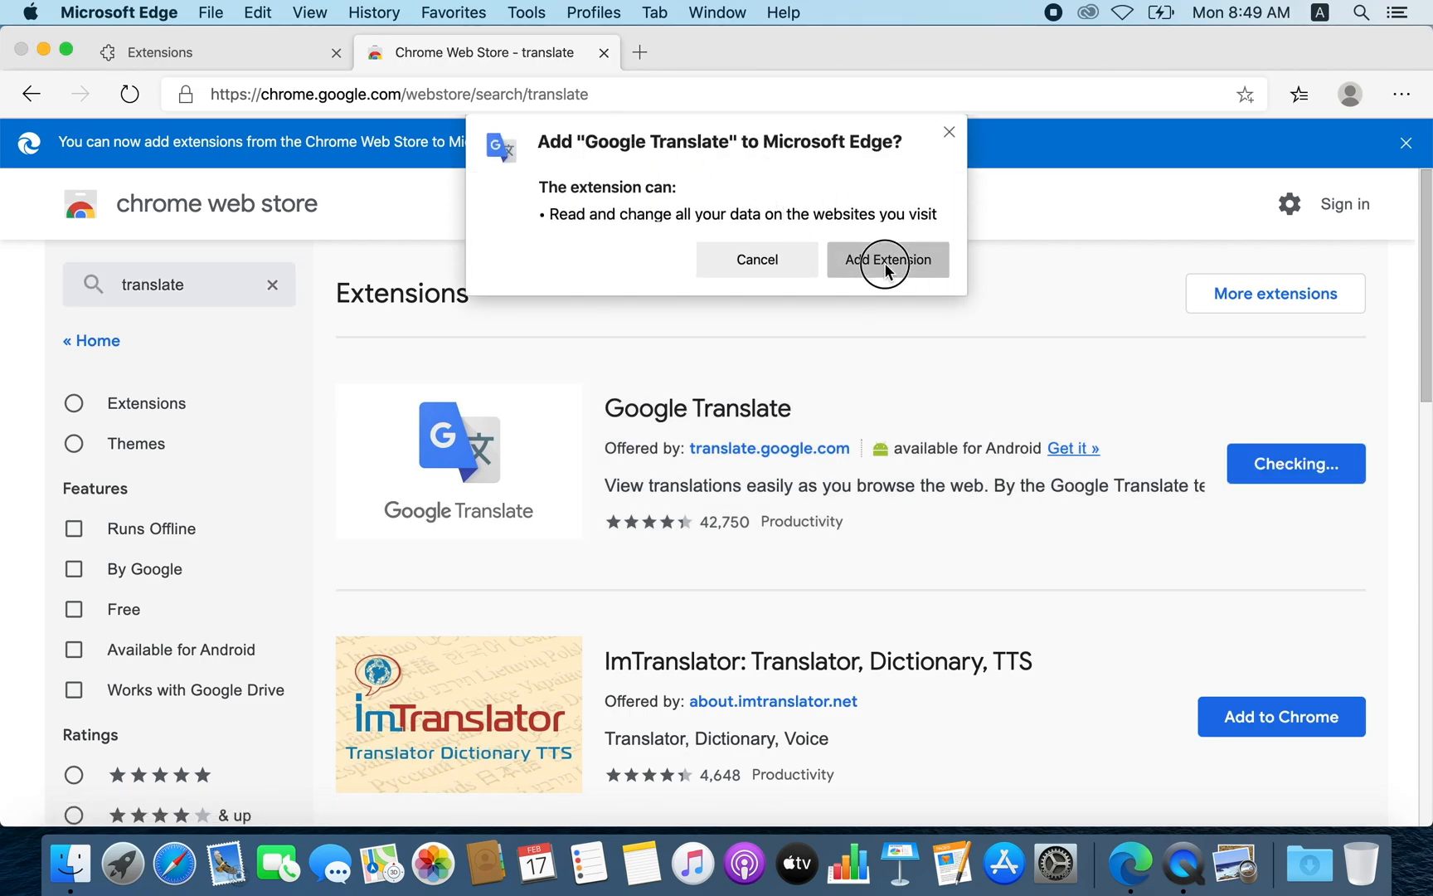
{"action": "left_click", "coordinate": [885, 259]}
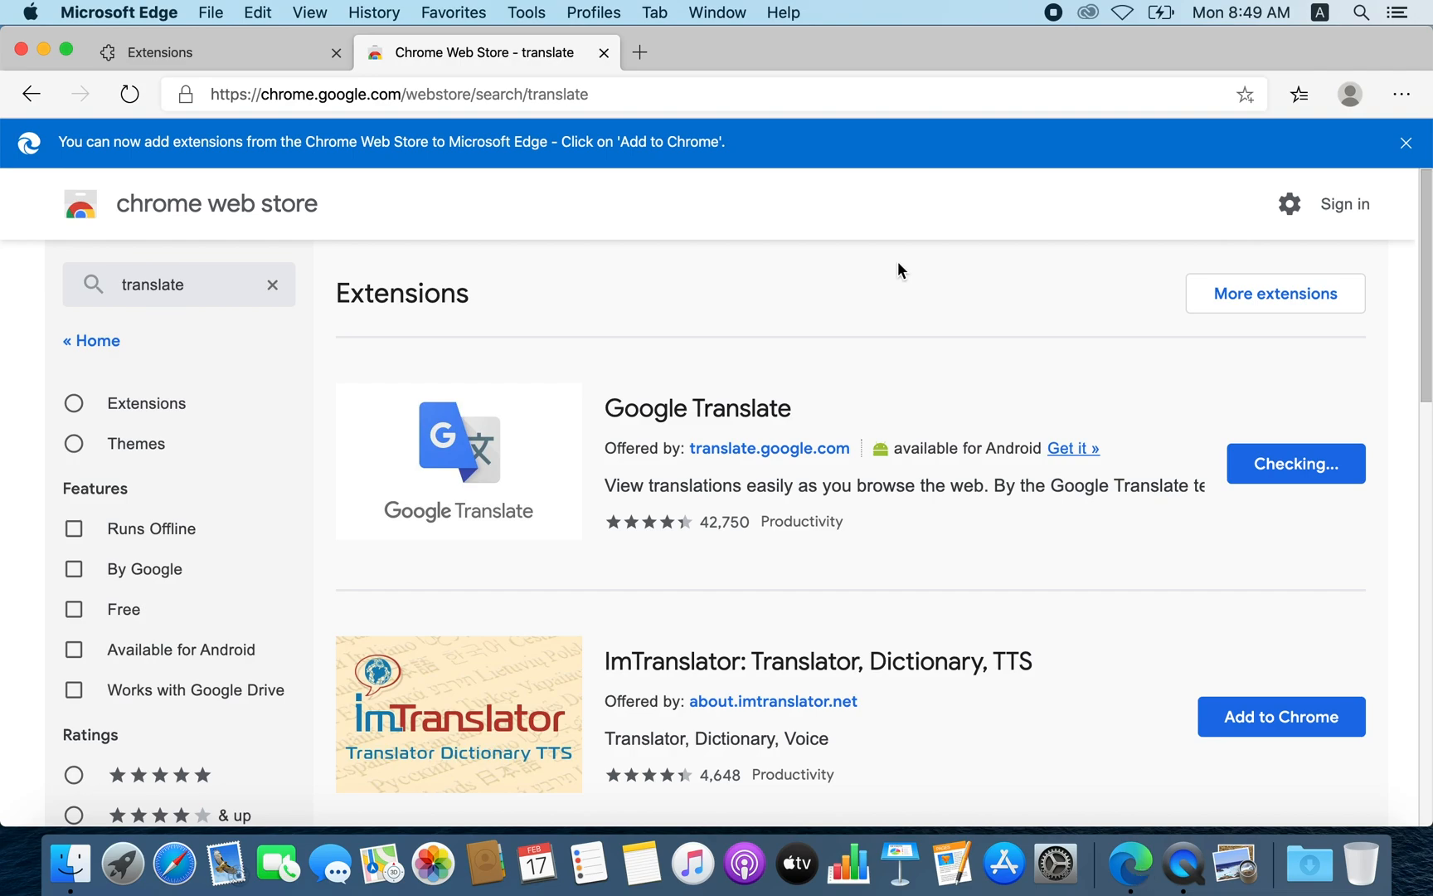
{"action": "left_click", "coordinate": [1293, 464]}
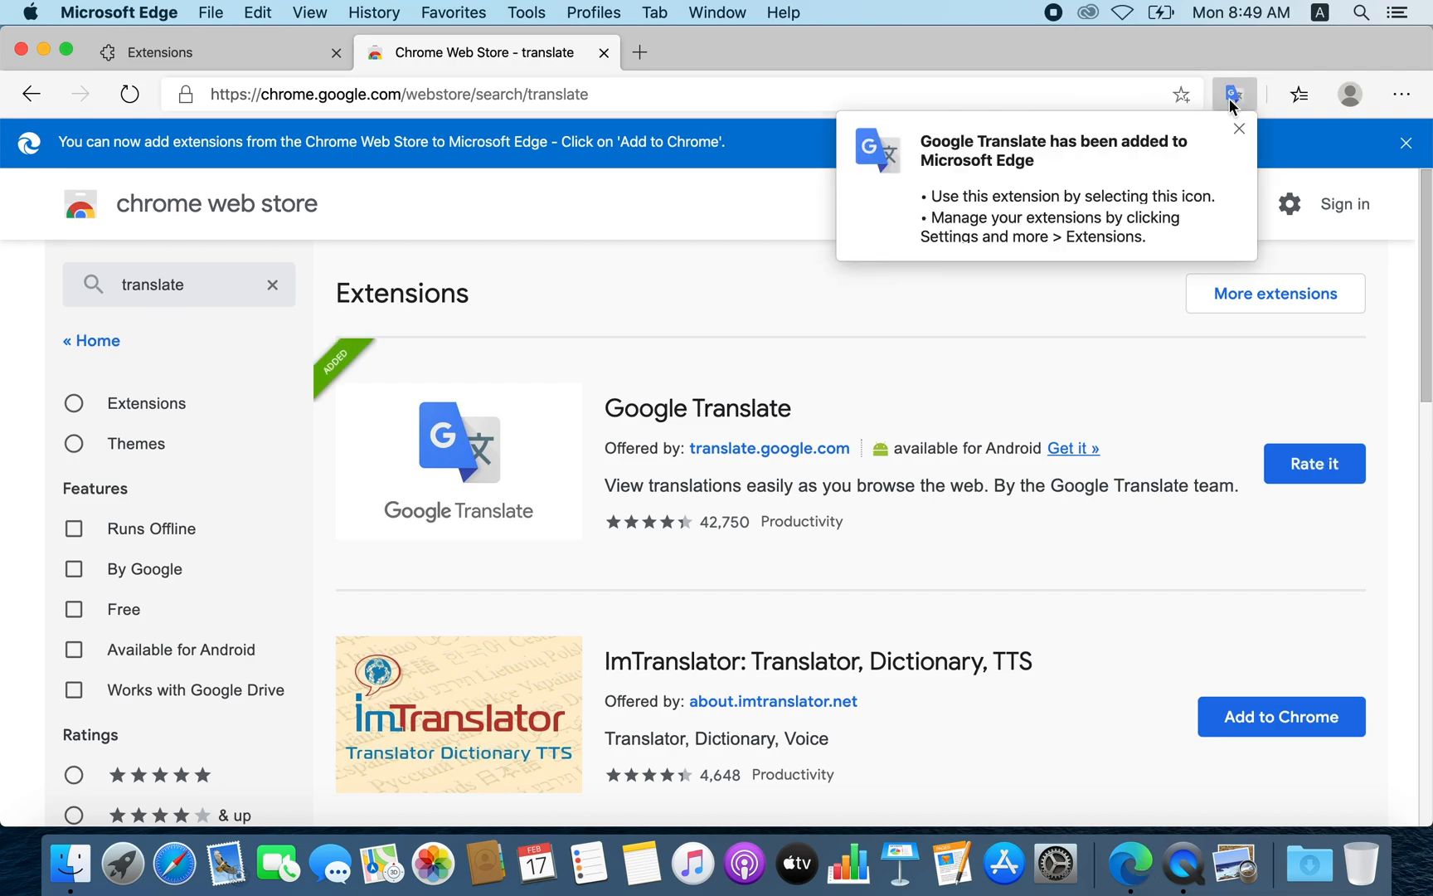
{"action": "mouse_move", "coordinate": [1232, 117]}
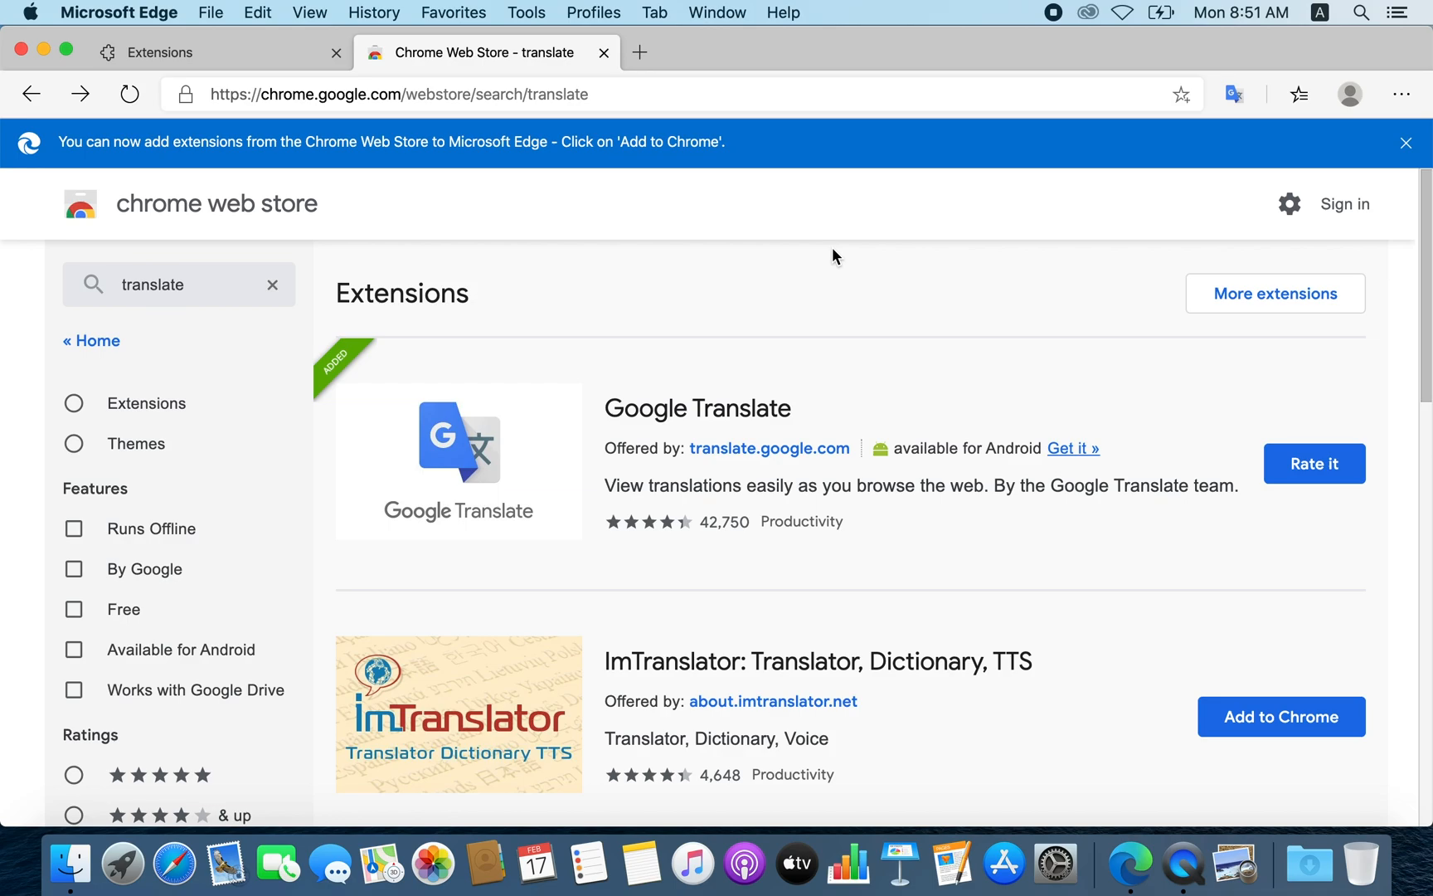
{"action": "mouse_move", "coordinate": [816, 257]}
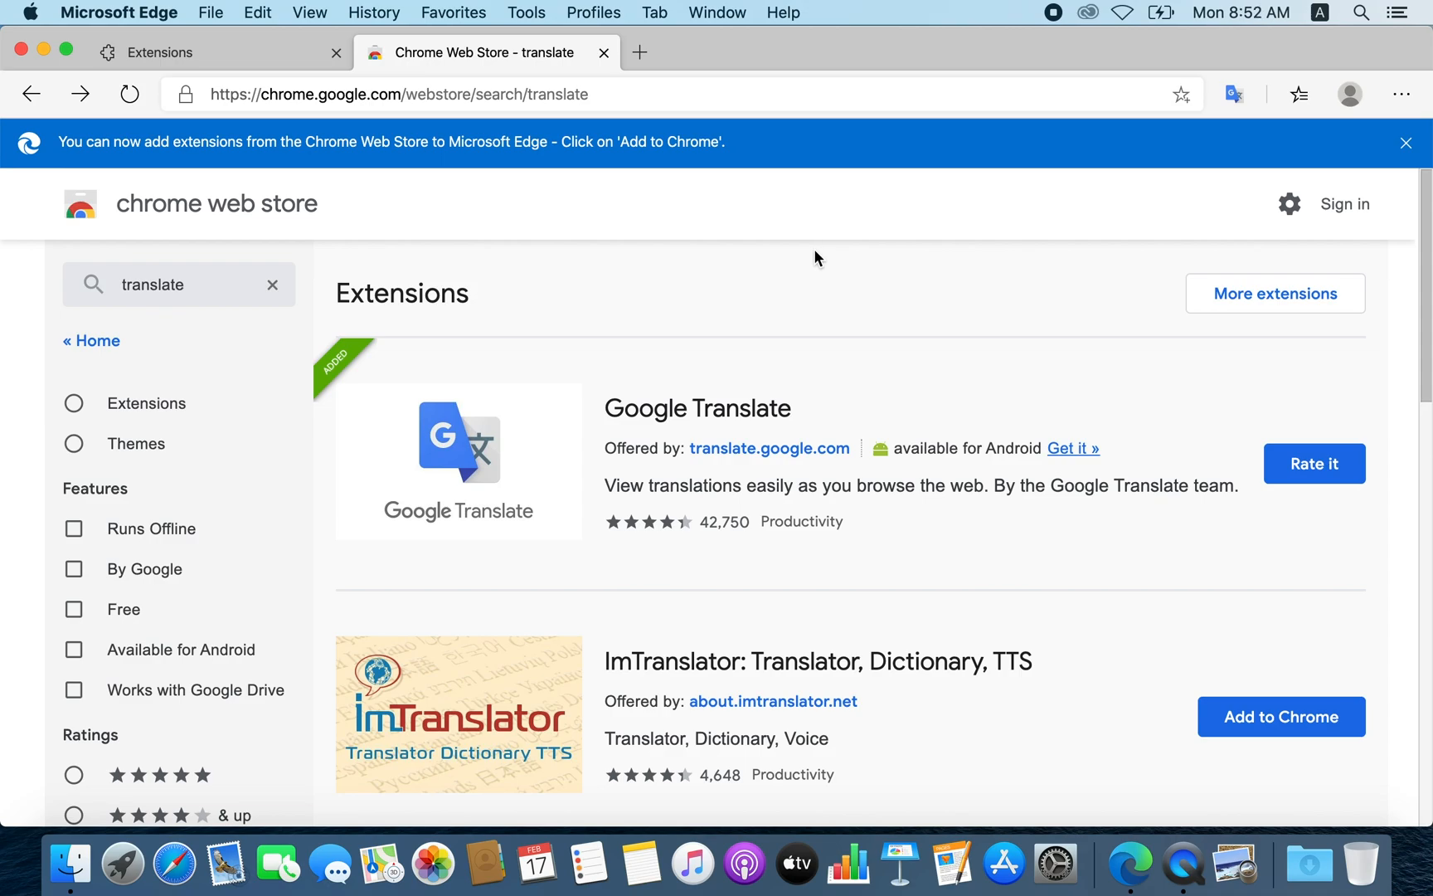
{"action": "left_click", "coordinate": [1400, 94]}
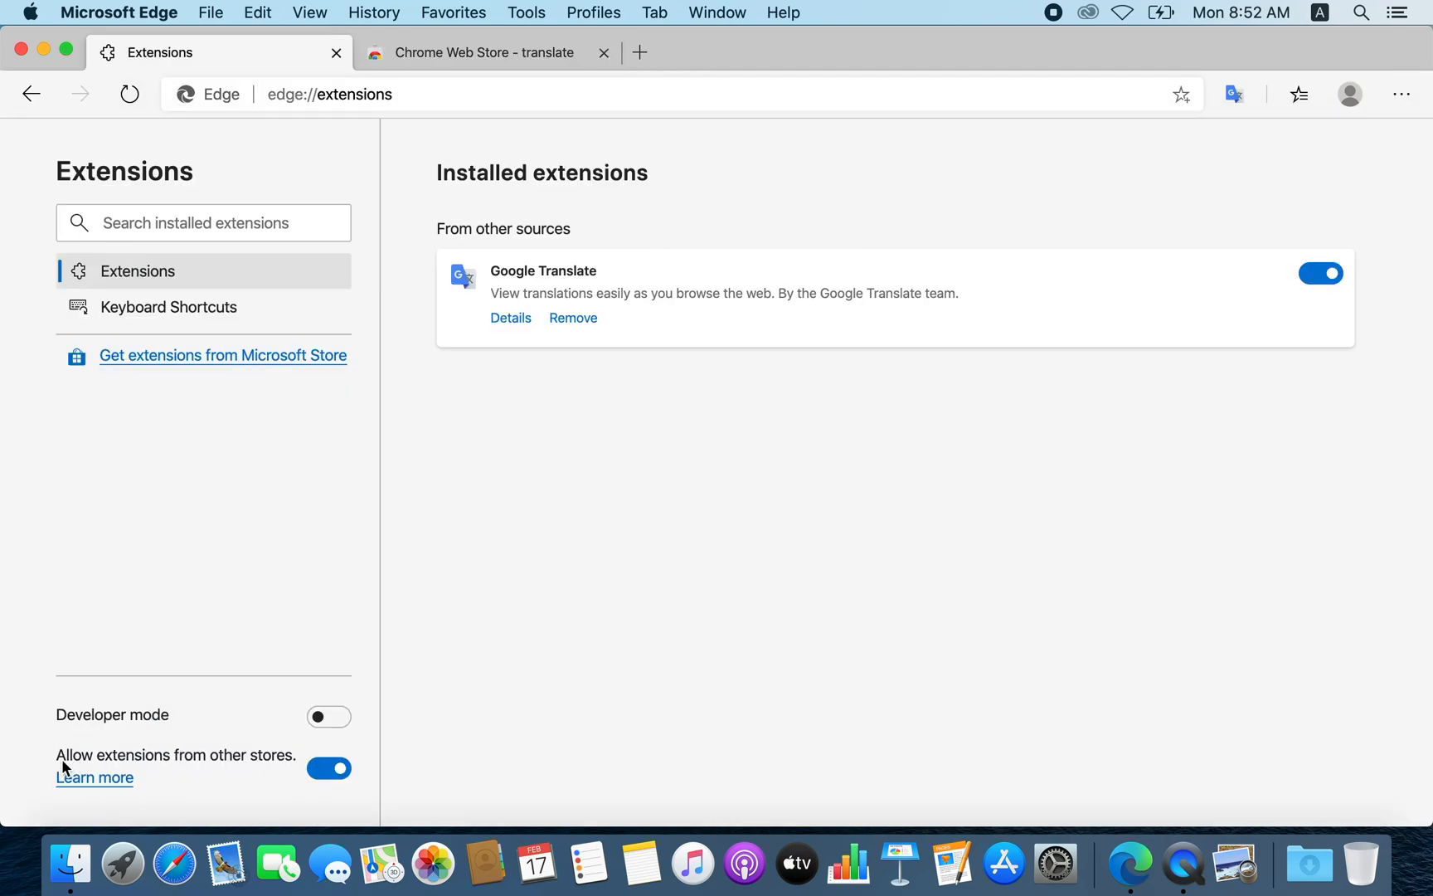
{"action": "mouse_move", "coordinate": [329, 769]}
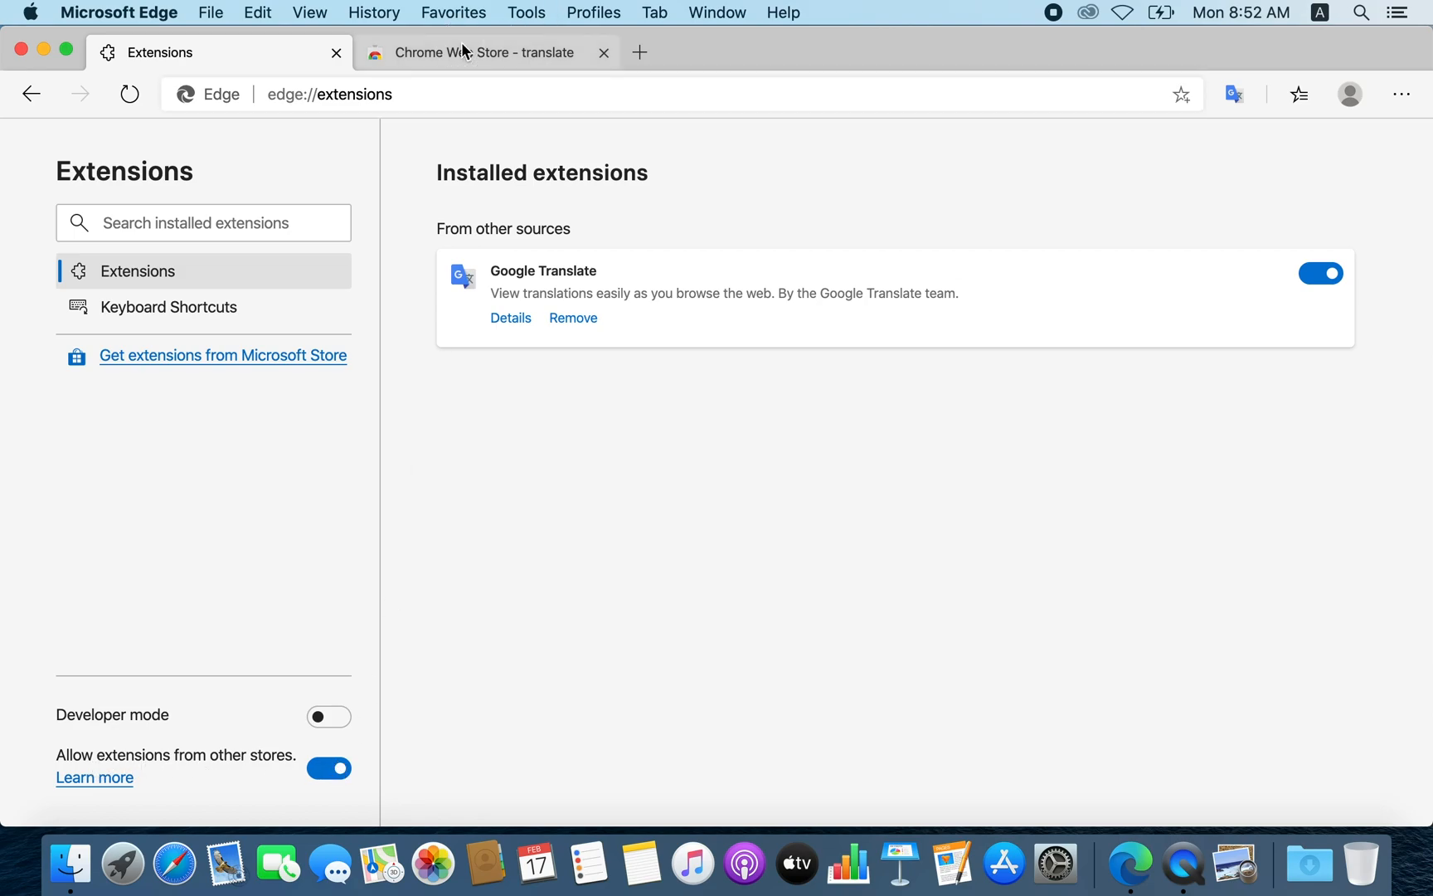
{"action": "left_click", "coordinate": [484, 52]}
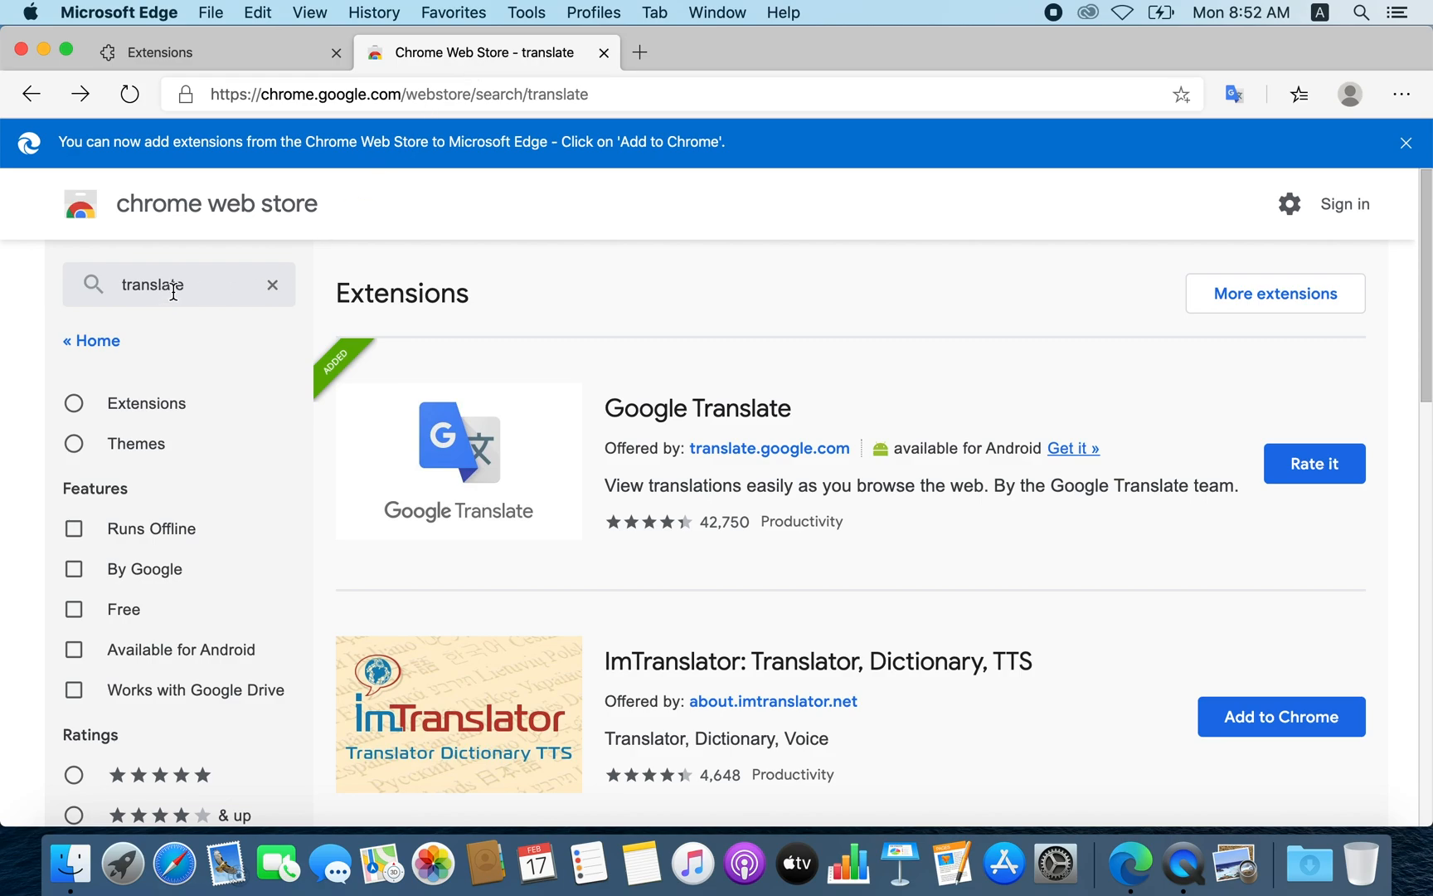
{"action": "mouse_move", "coordinate": [778, 412]}
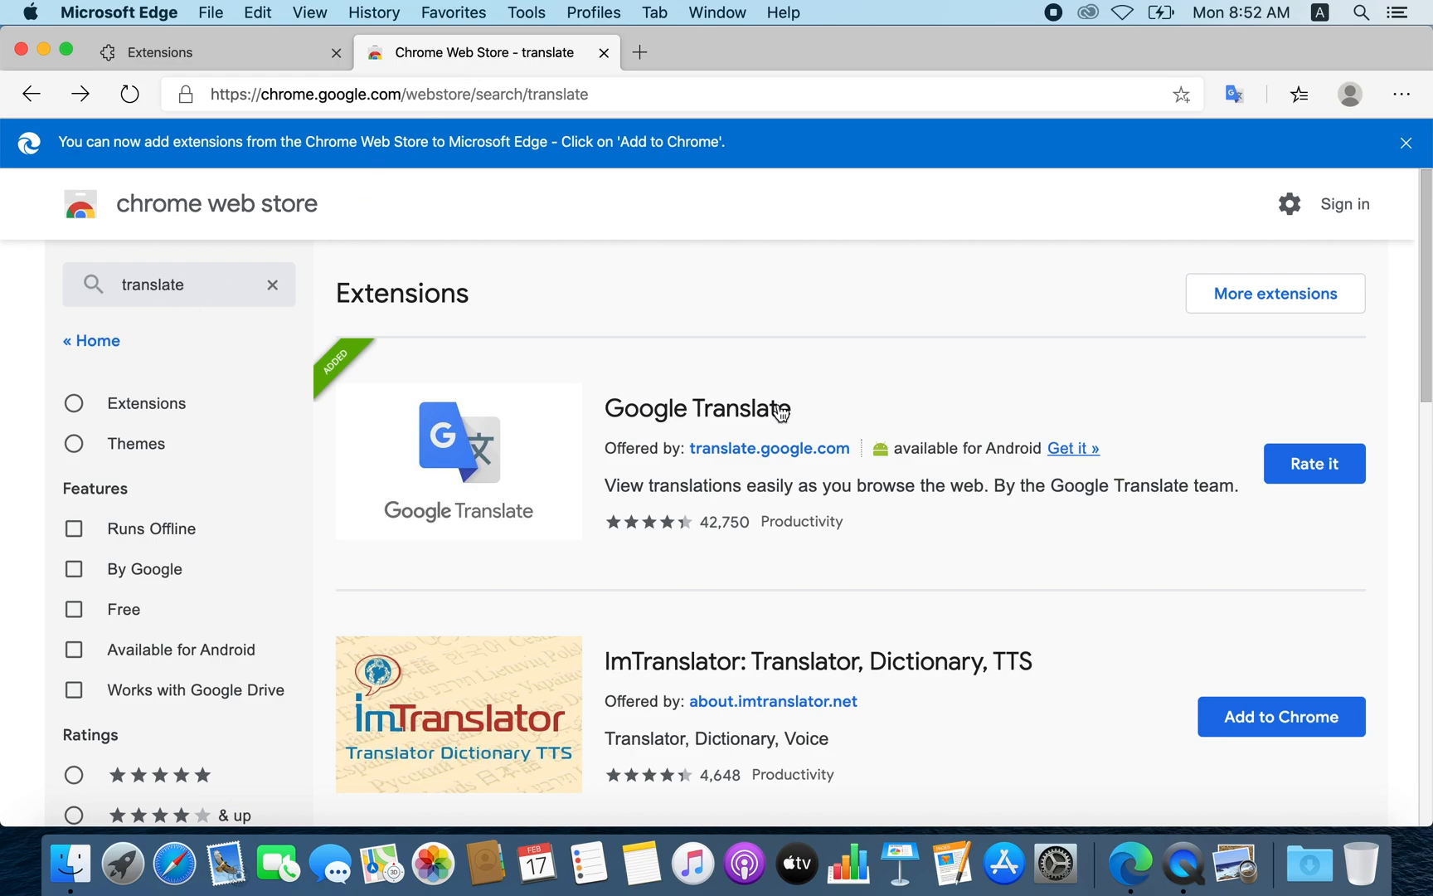